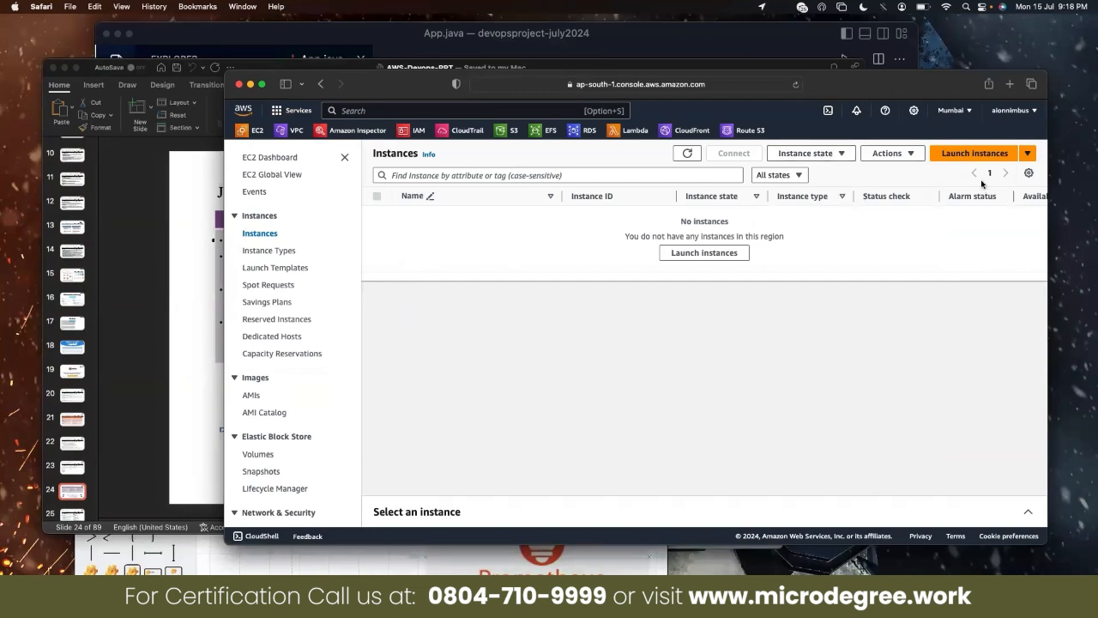
mouse_move(716, 289)
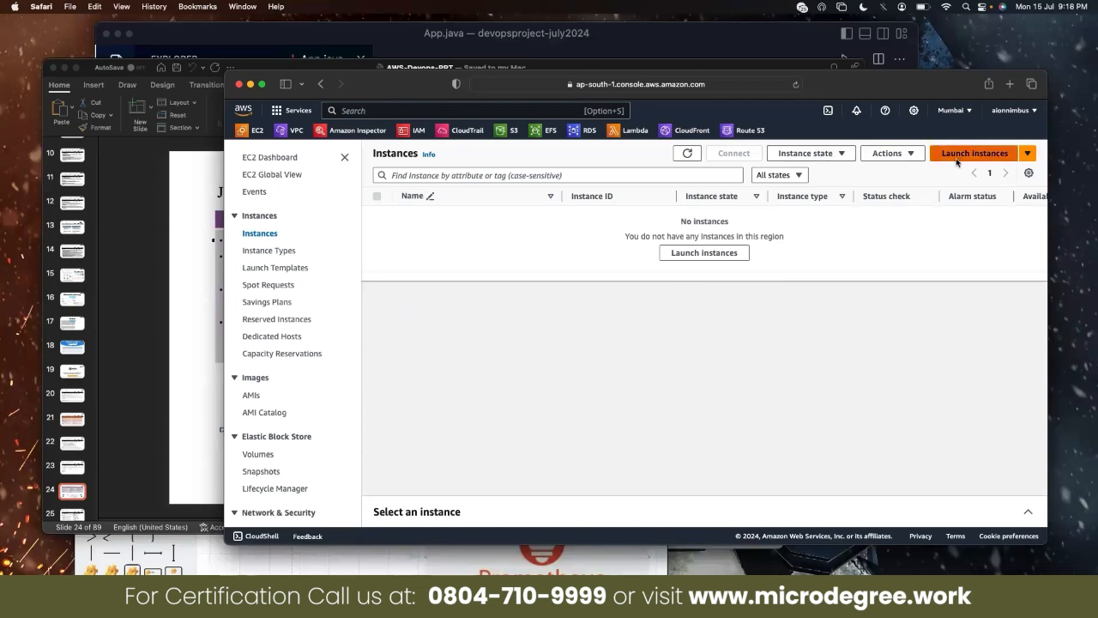
- Launch a new instance named aws-devops-jenkins, keeping Amazon Linux 2023 and t2.micro
left_click(974, 152)
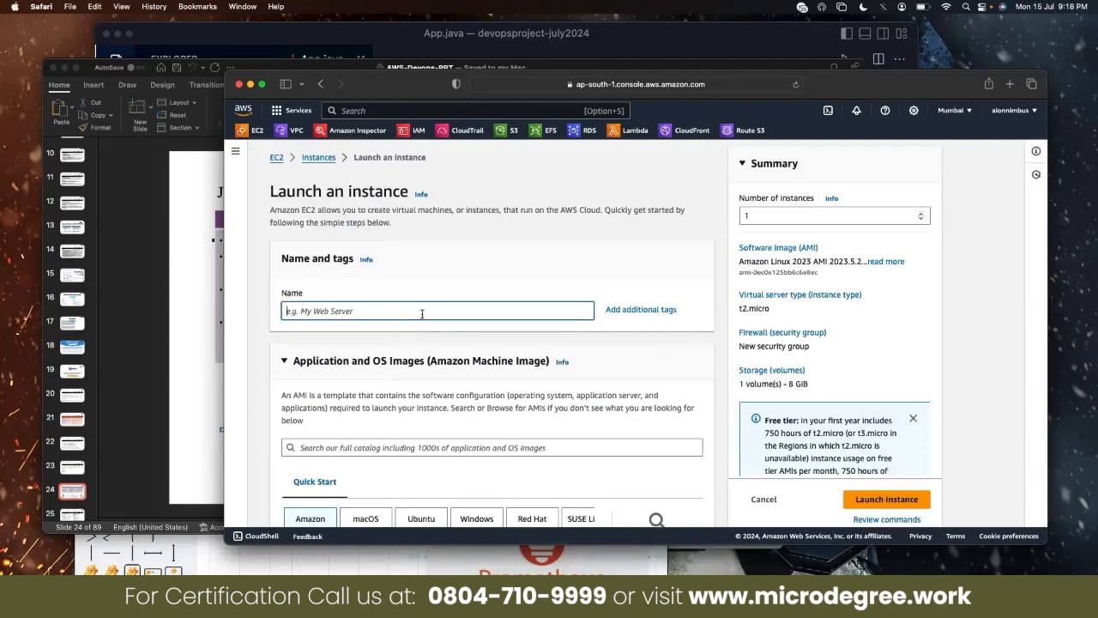
type("aws")
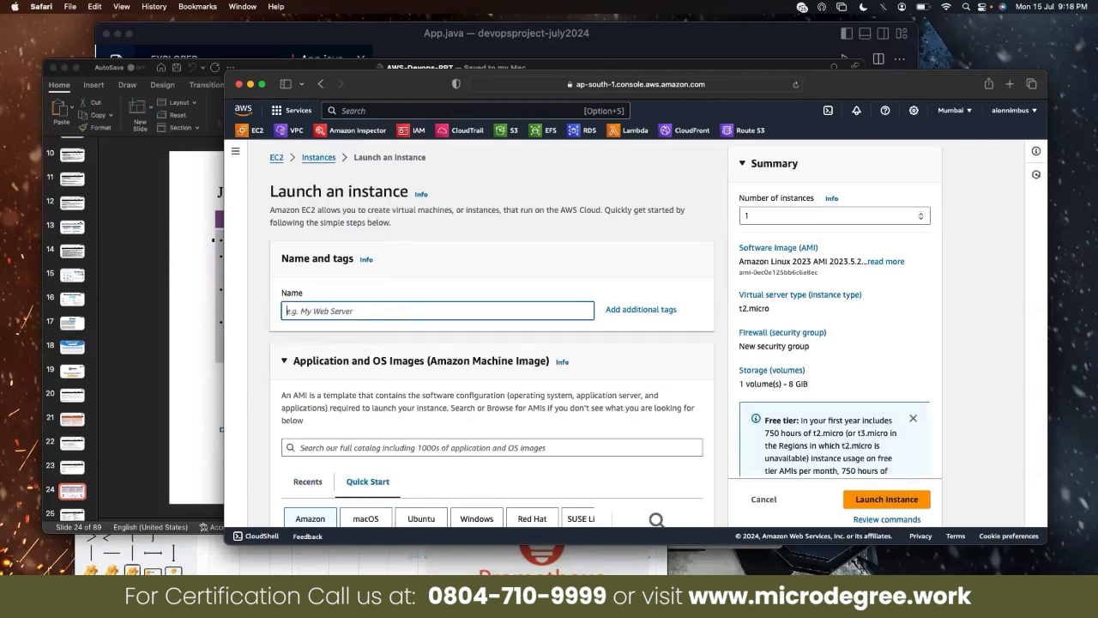
type("aws.-devops-jenk")
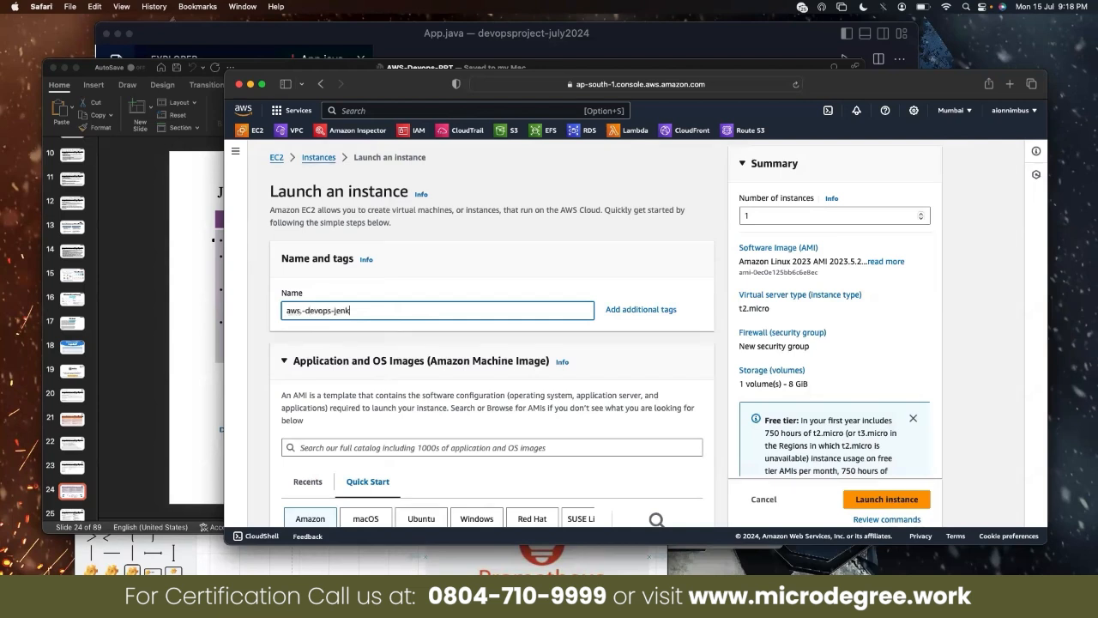
type("ins")
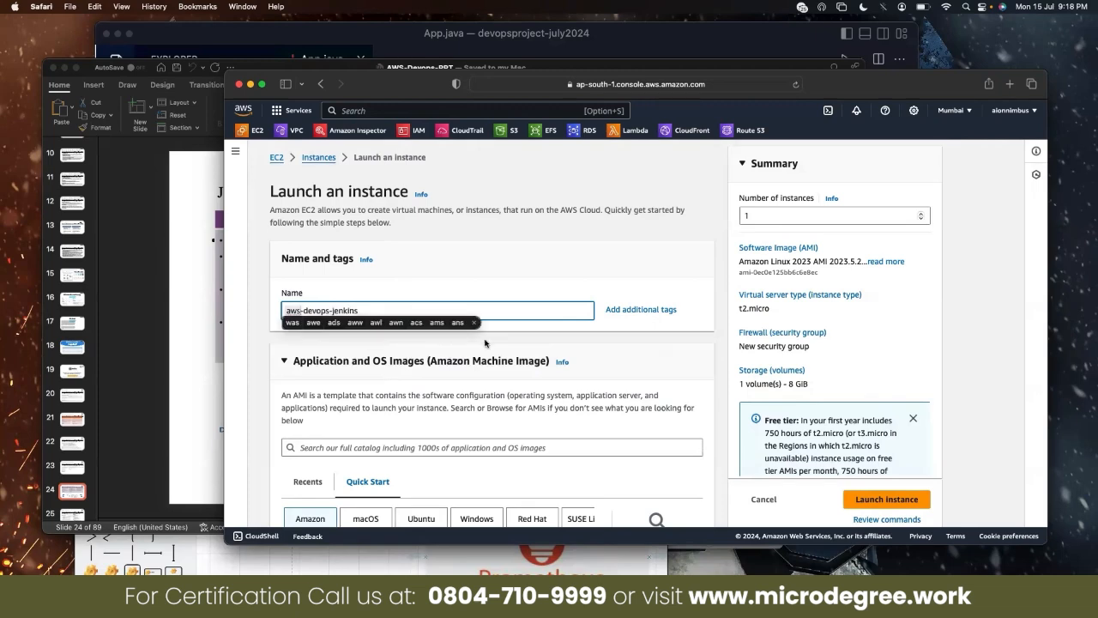
scroll("down", 3)
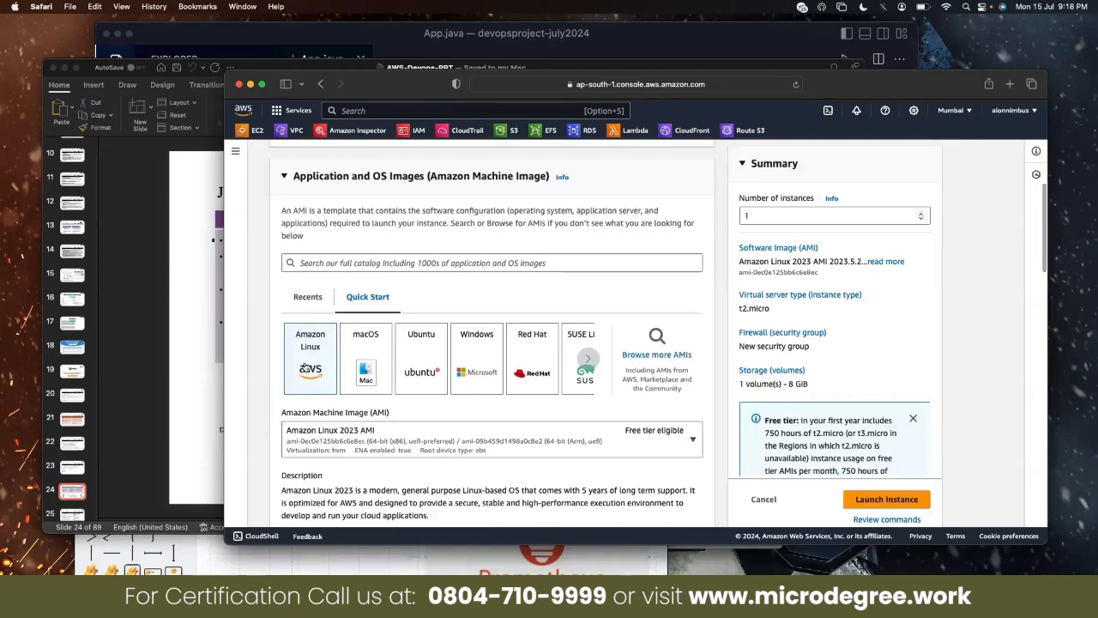
scroll("down", 3)
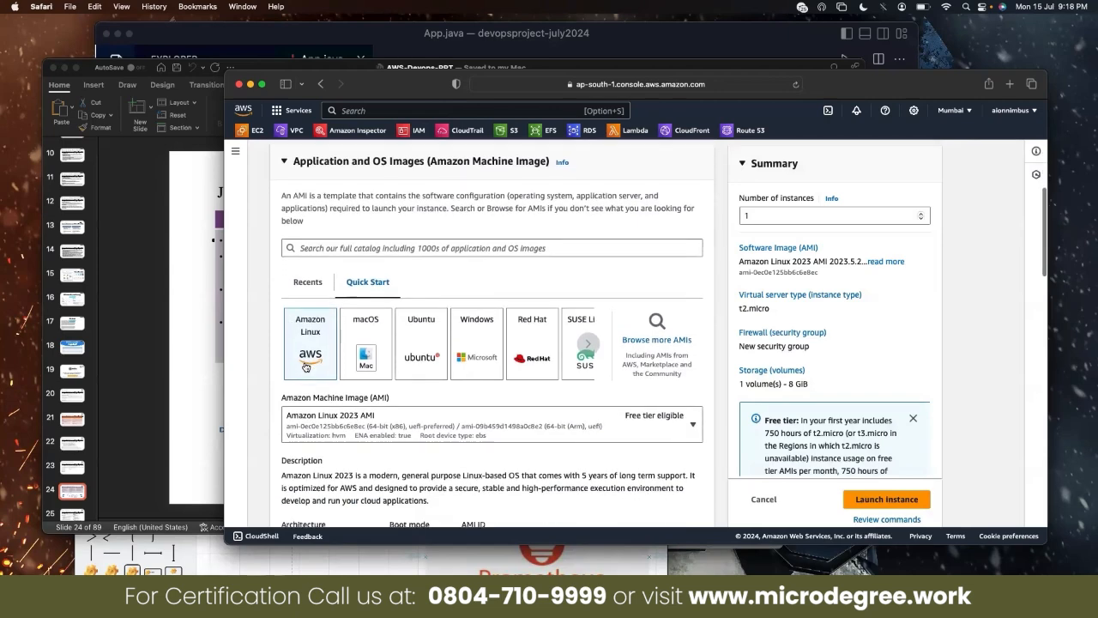
scroll("down", 3)
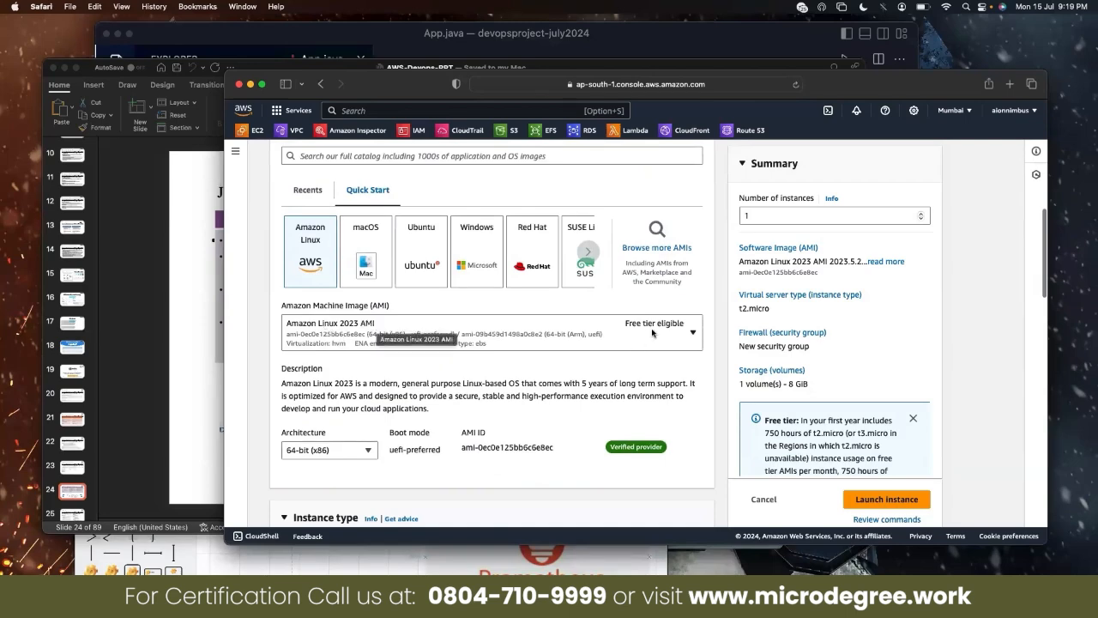
scroll("down", 3)
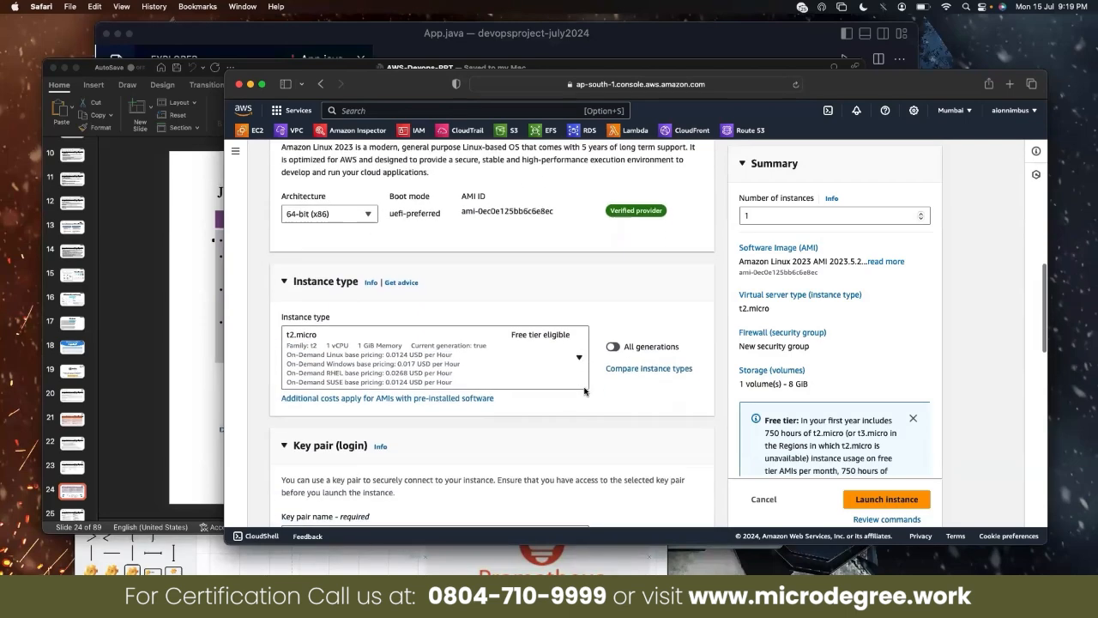
mouse_move(579, 365)
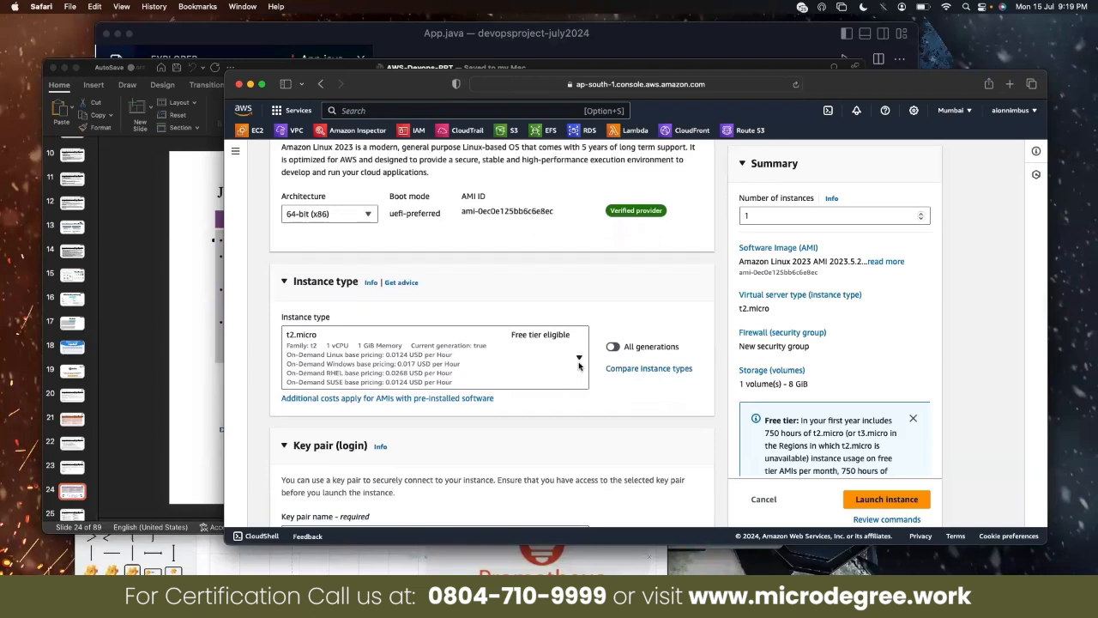
- Select the awsdevopskey2024 key pair for the instance
left_click(433, 363)
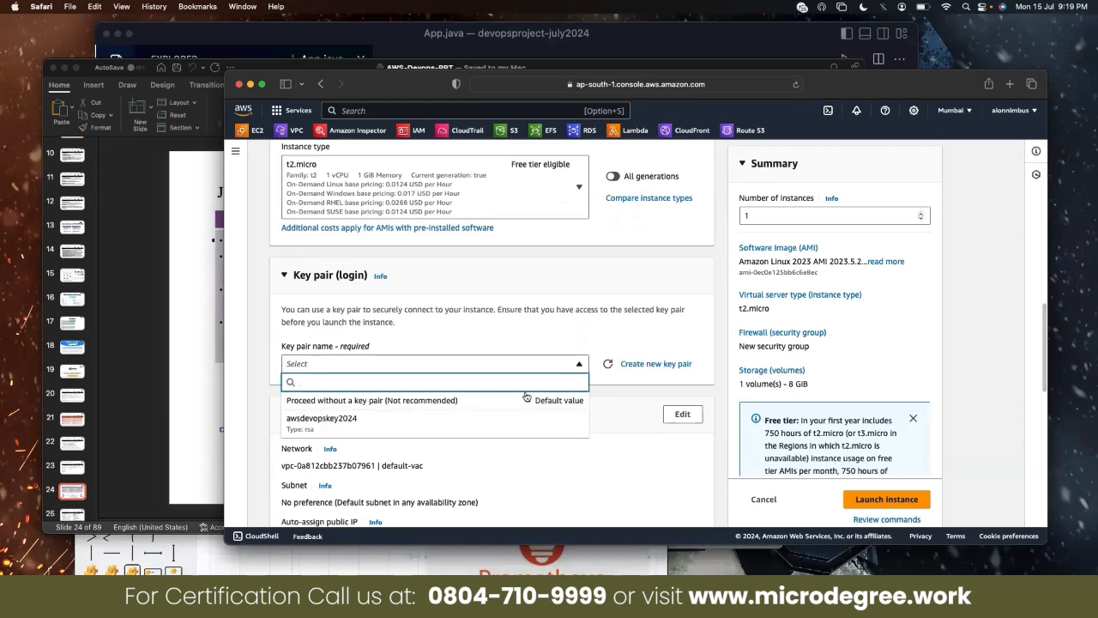
left_click(321, 418)
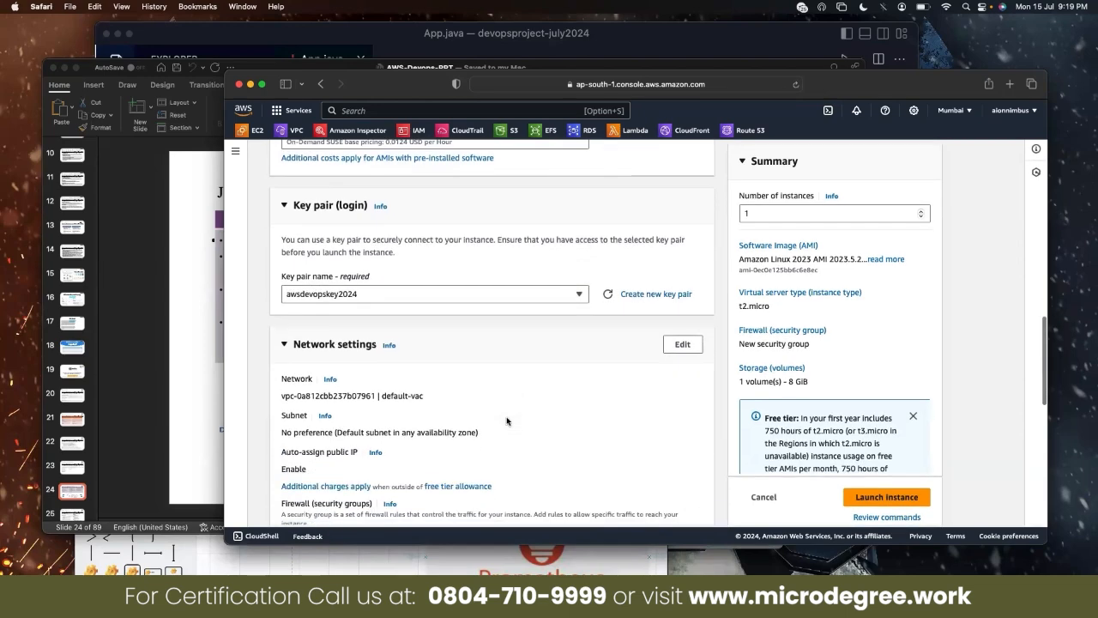
scroll("down", 3)
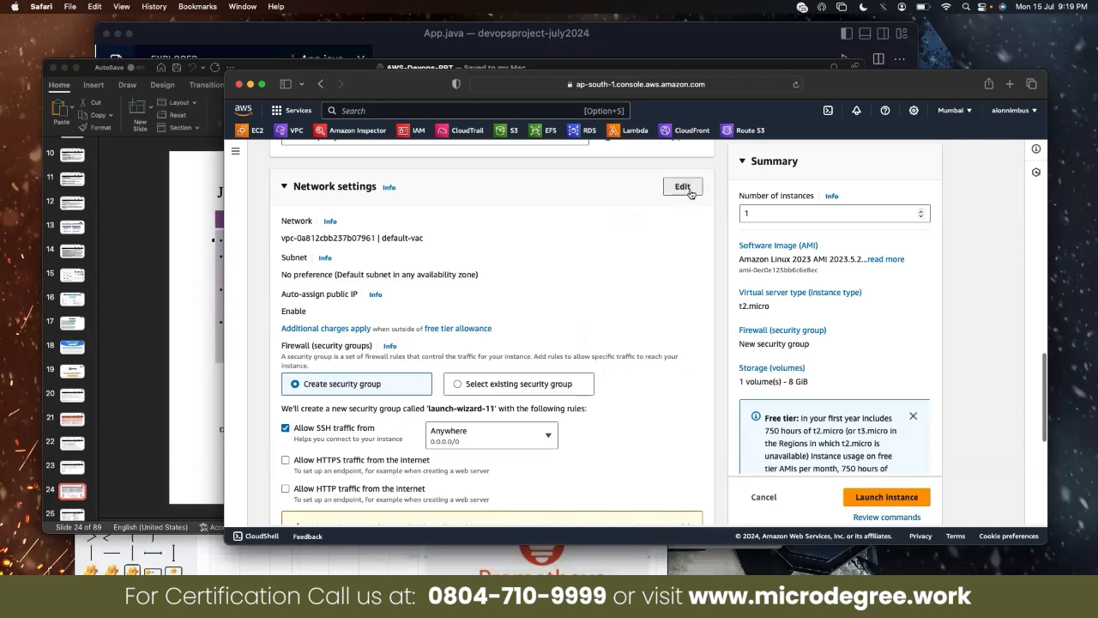
- Switch network settings to the existing default security group, keeping the 8 GiB gp3 root volume
left_click(682, 187)
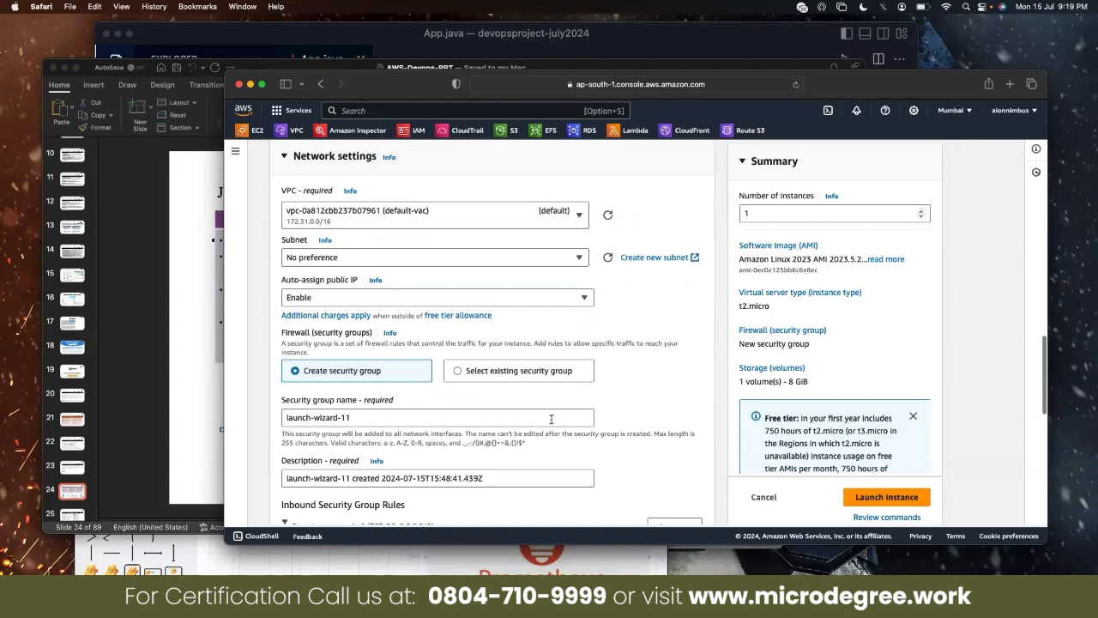
scroll("down", 3)
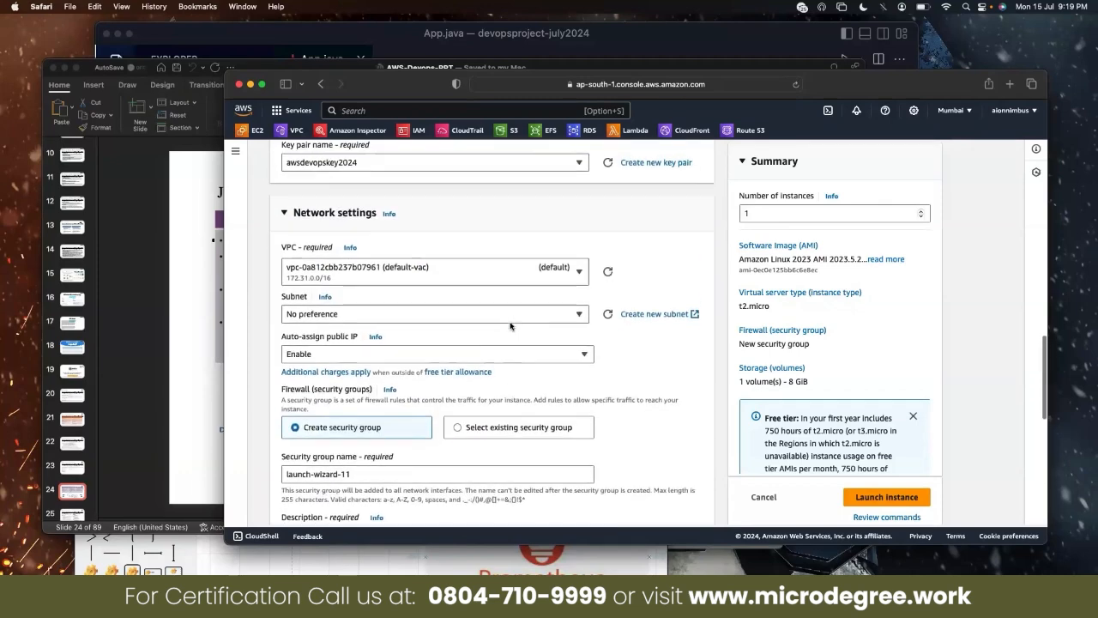
scroll("down", 3)
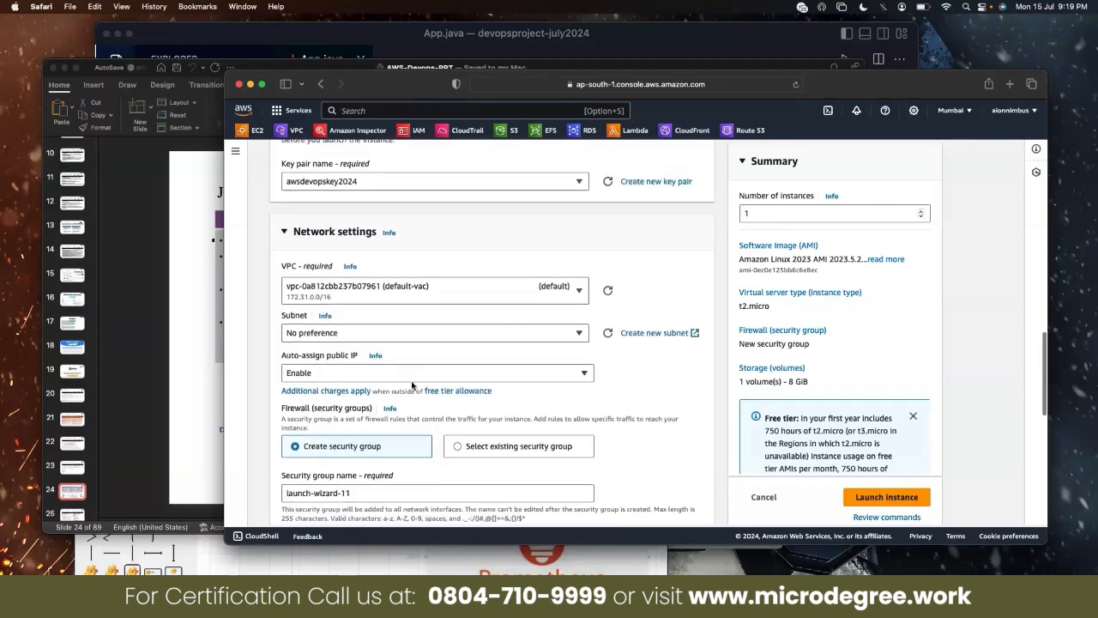
scroll("down", 3)
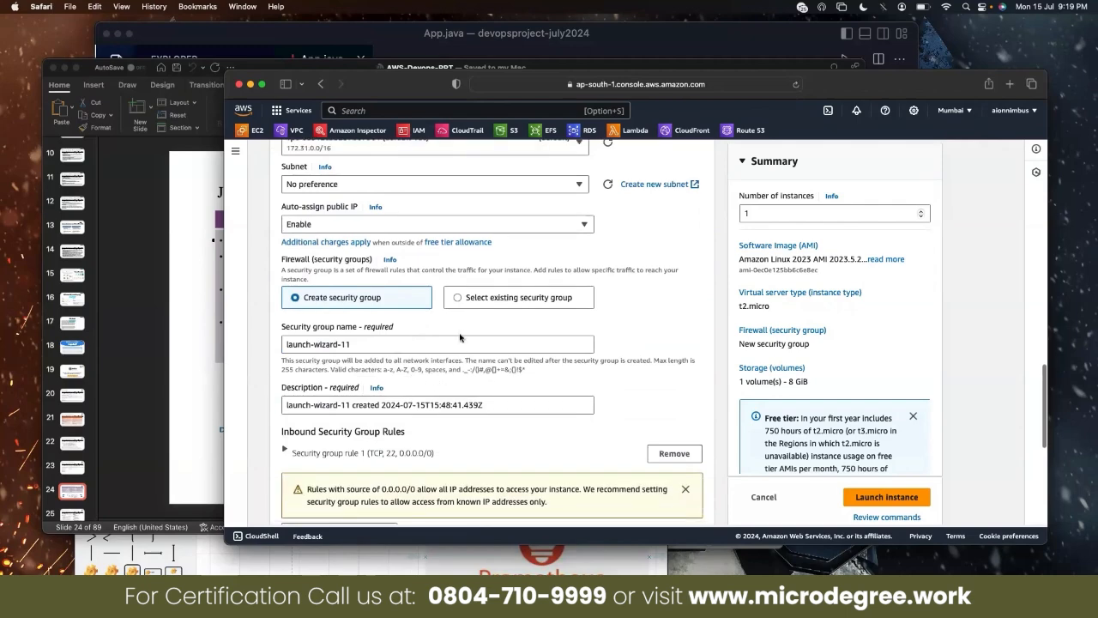
left_click(458, 300)
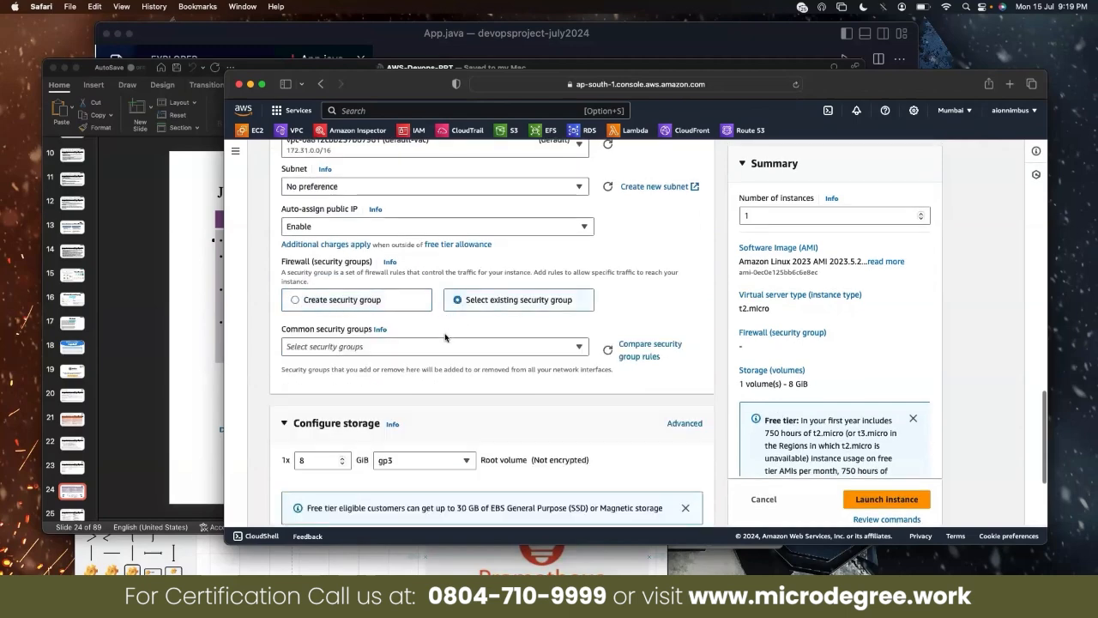
type("defa")
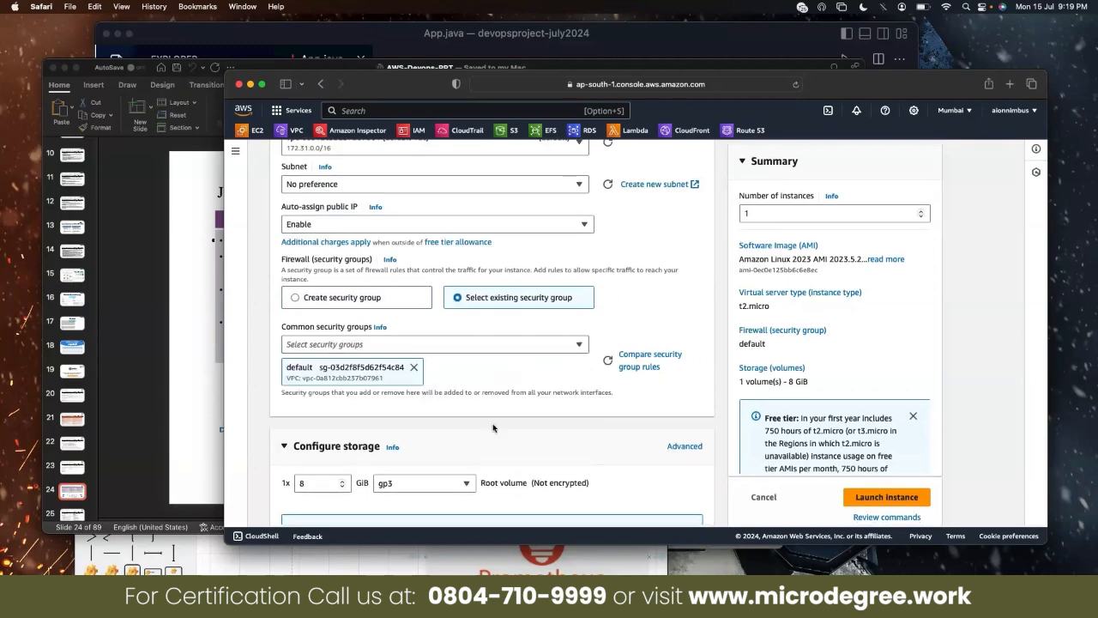
scroll("down", 3)
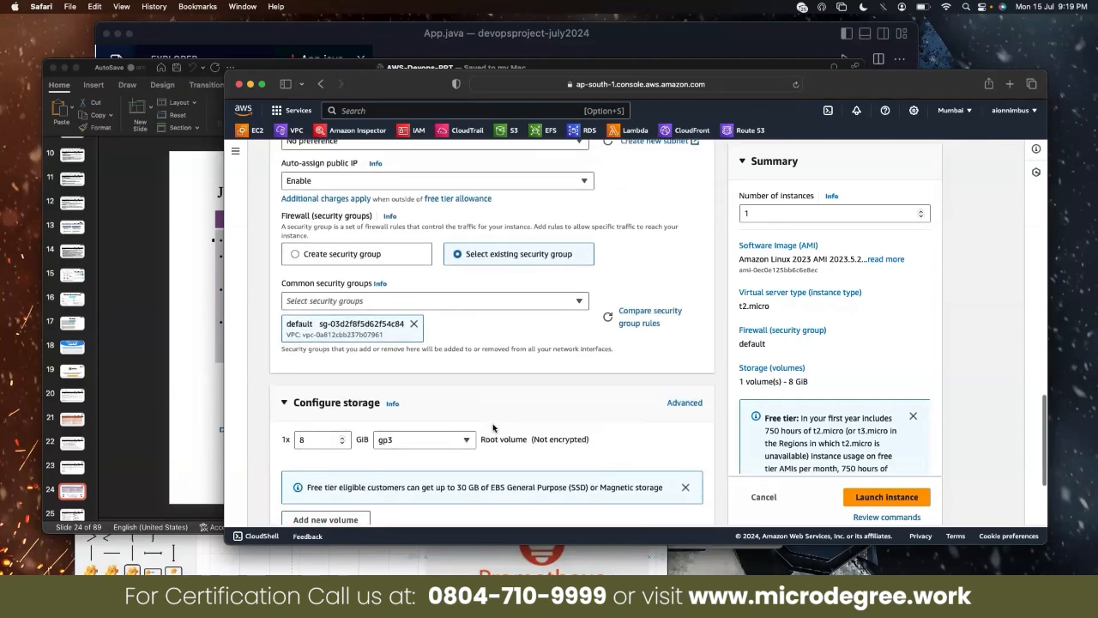
scroll("down", 3)
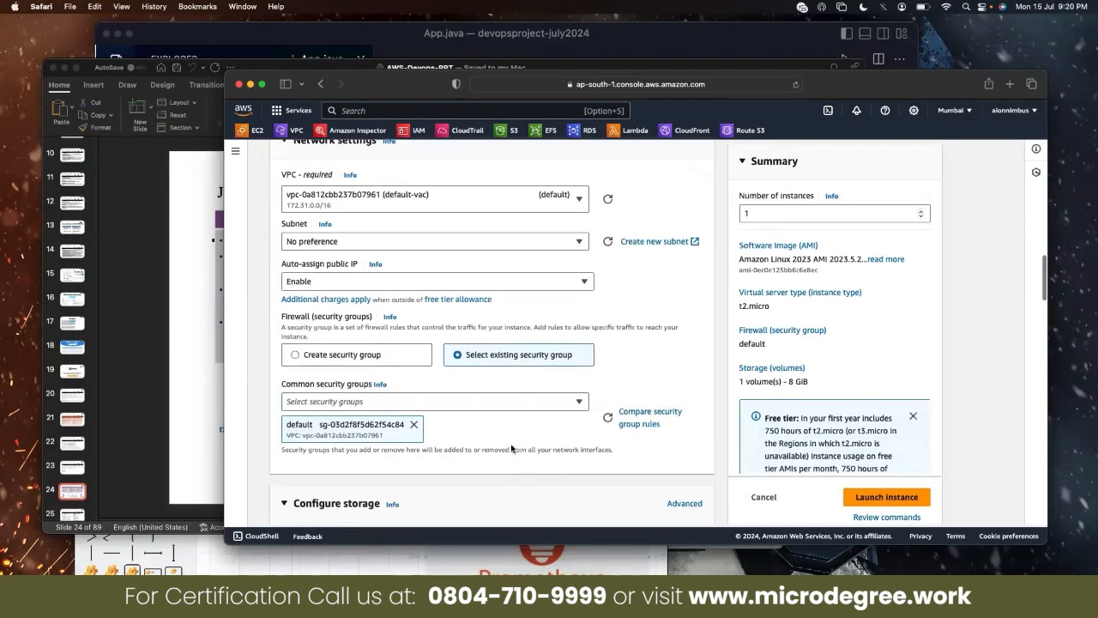
scroll("down", 3)
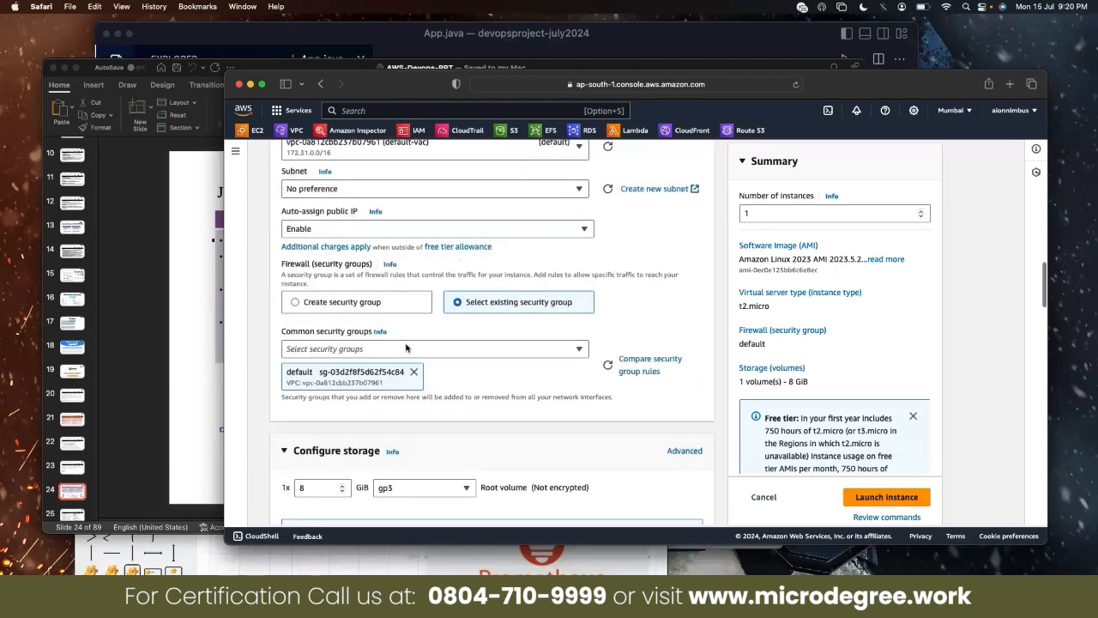
scroll("down", 3)
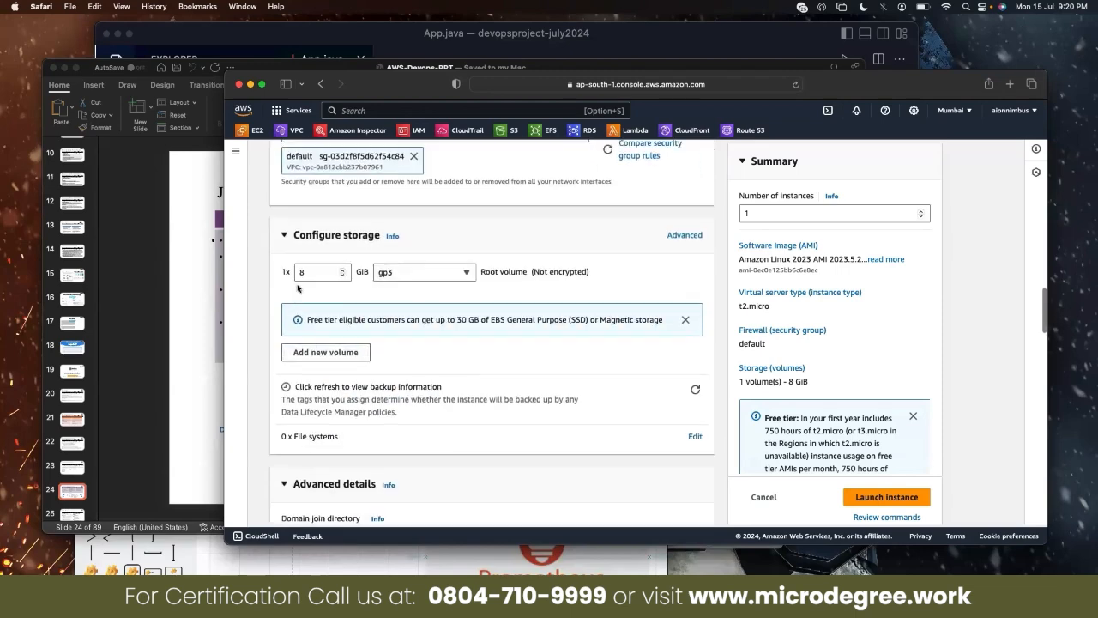
scroll("down", 3)
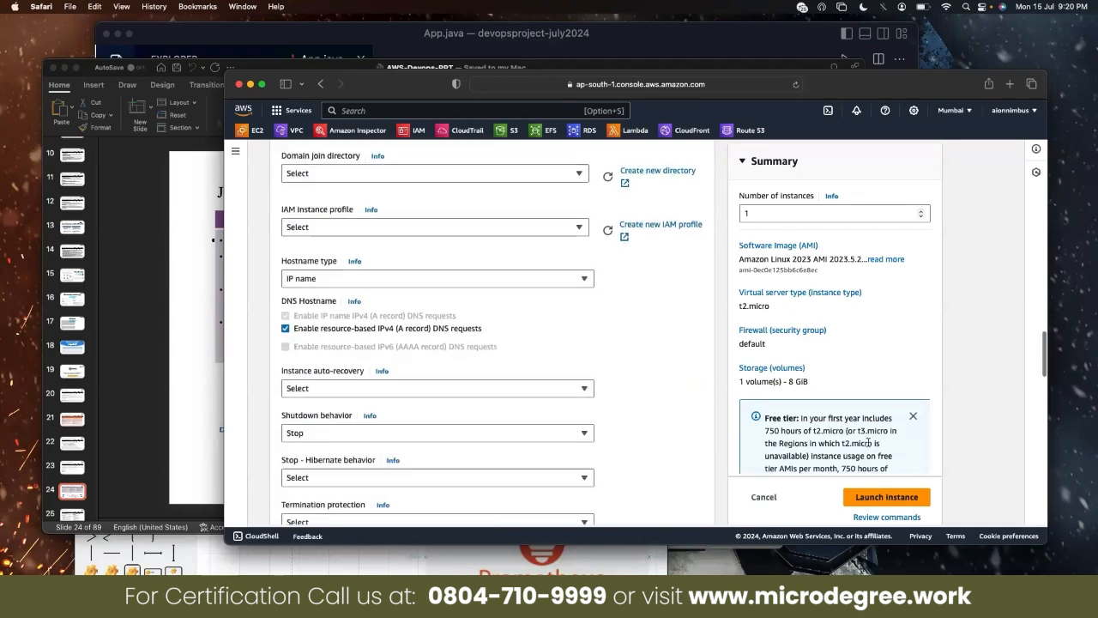
- Launch aws-devops-jenkins and view its Security tab with the default group and SSH port 22
left_click(886, 497)
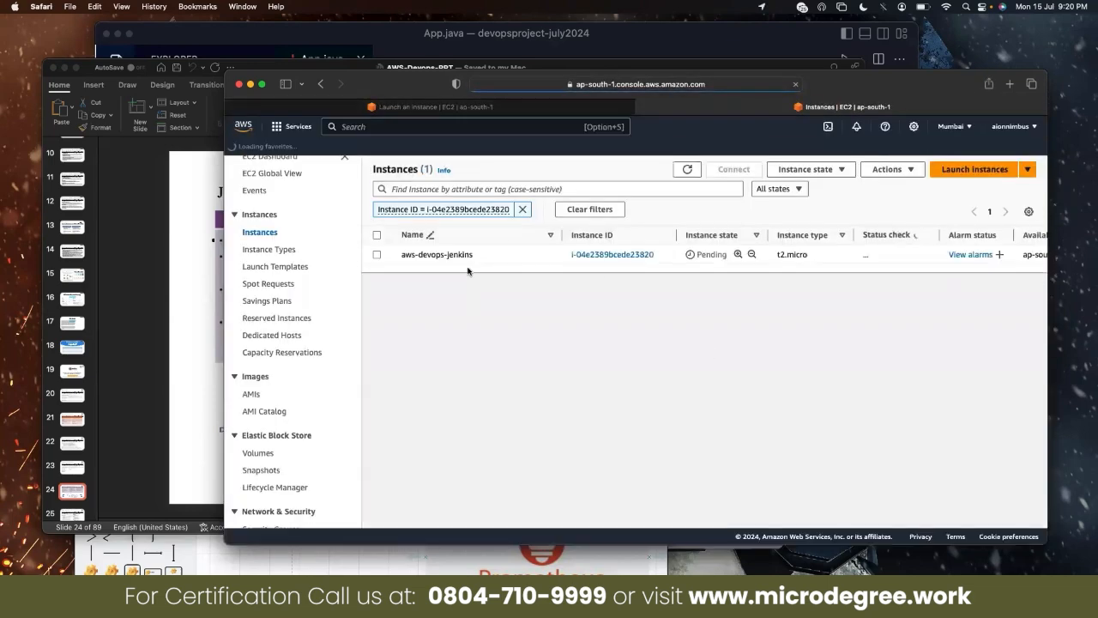
left_click(612, 254)
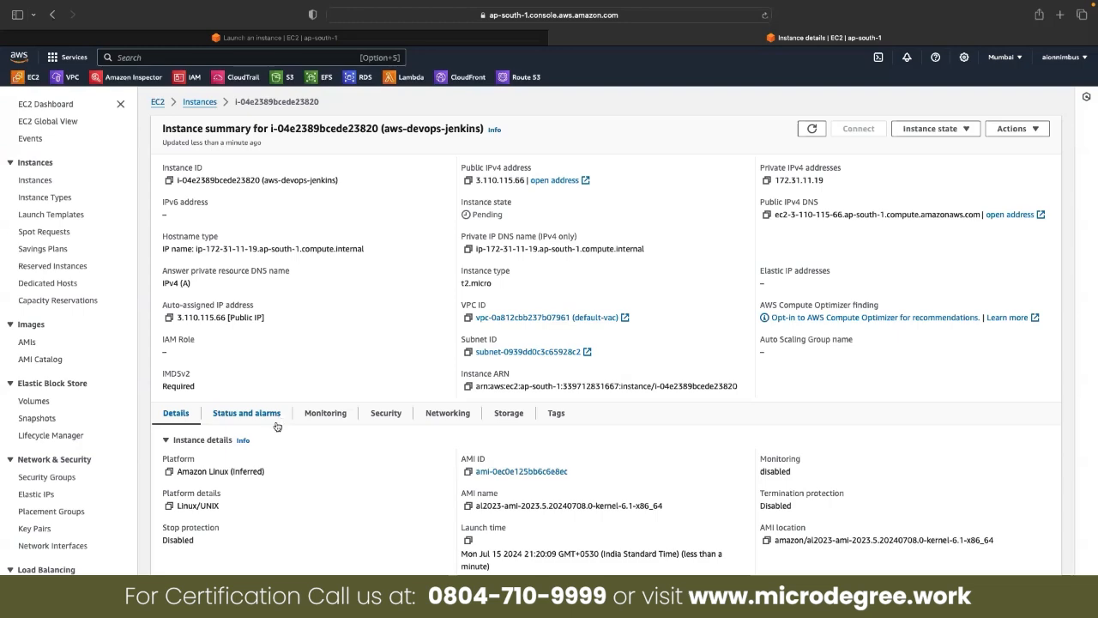
left_click(385, 413)
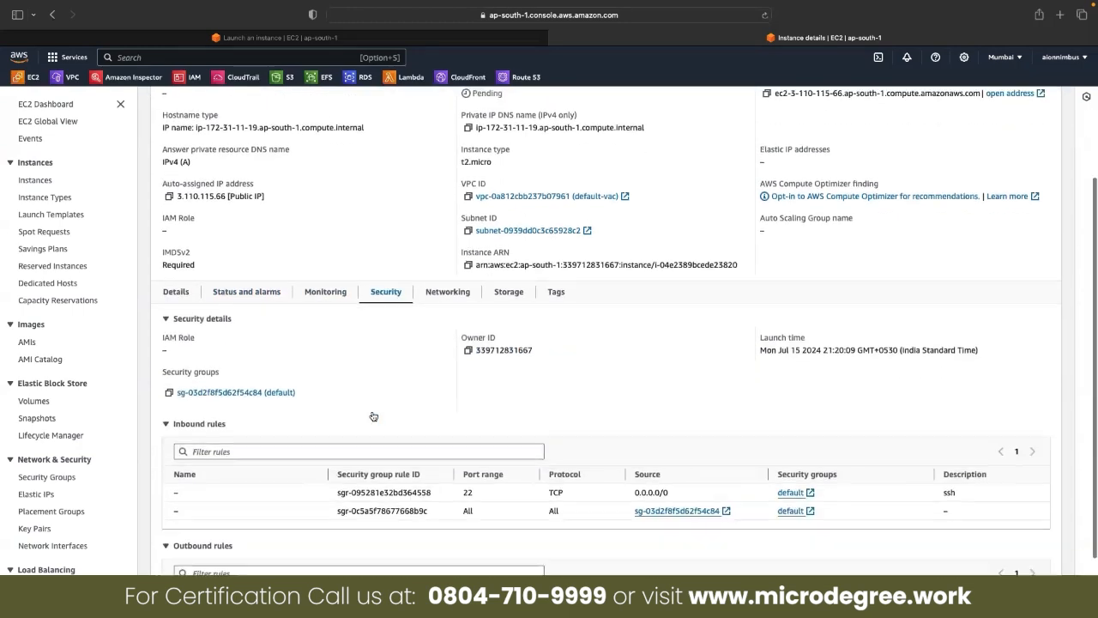
scroll("down", 3)
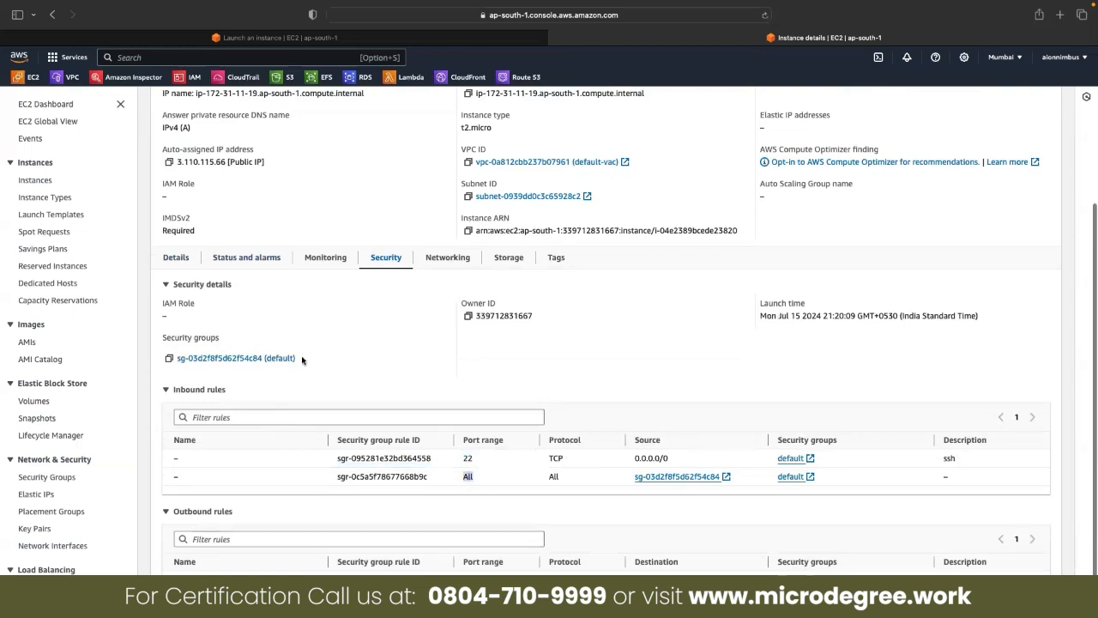
- Add a 'Jenkins' inbound rule to the default group: Custom TCP 8080 from Anywhere-IPv4
left_click(236, 358)
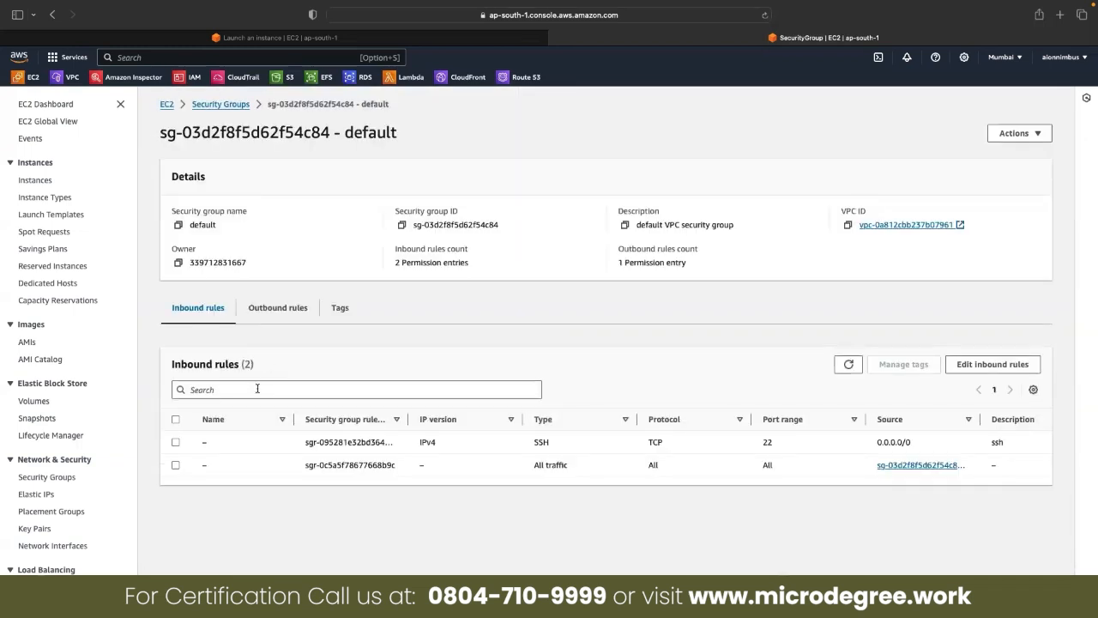
left_click(993, 364)
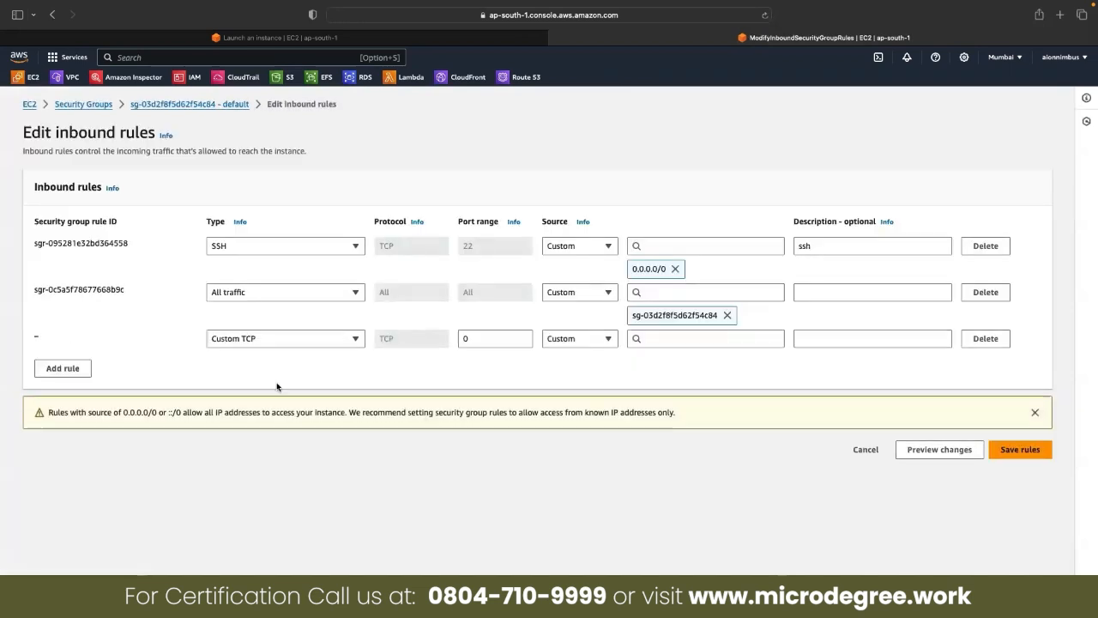
left_click(495, 338)
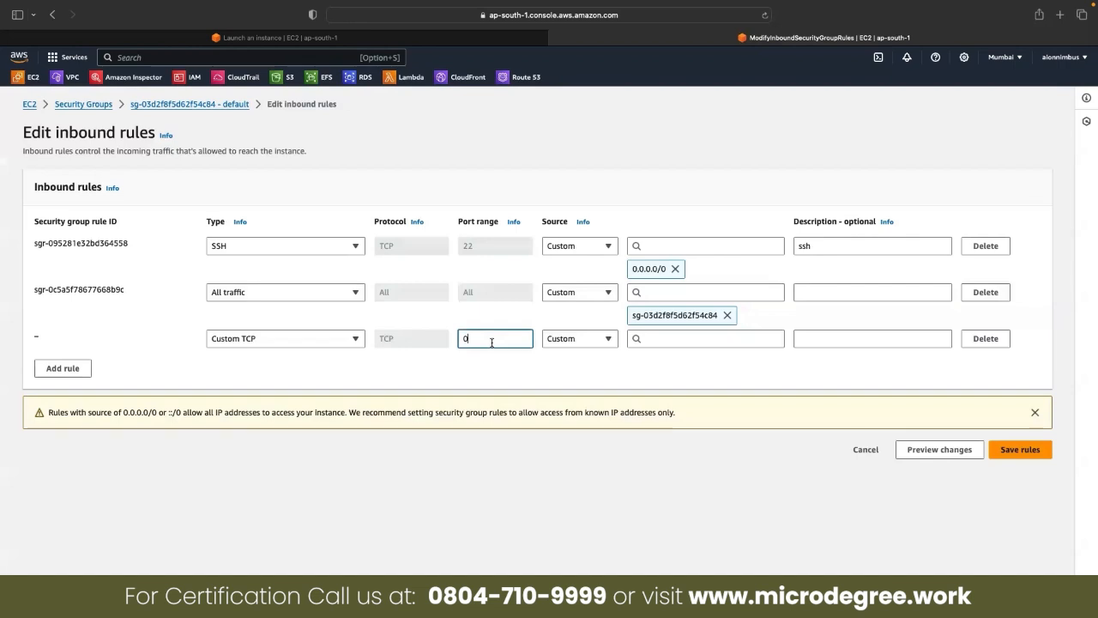
type("8080")
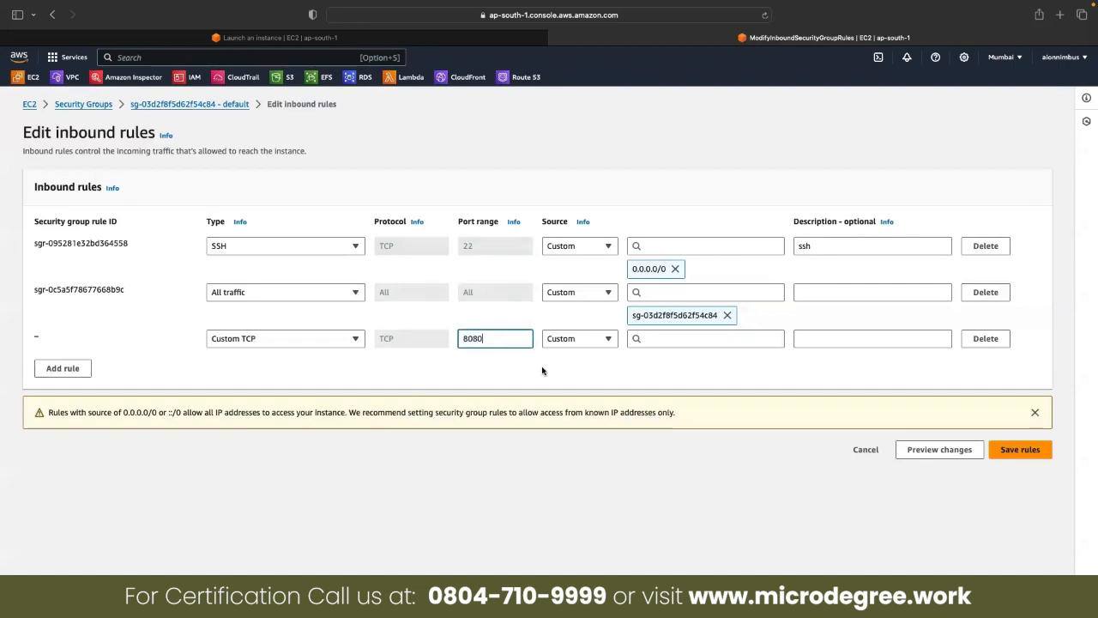
left_click(579, 337)
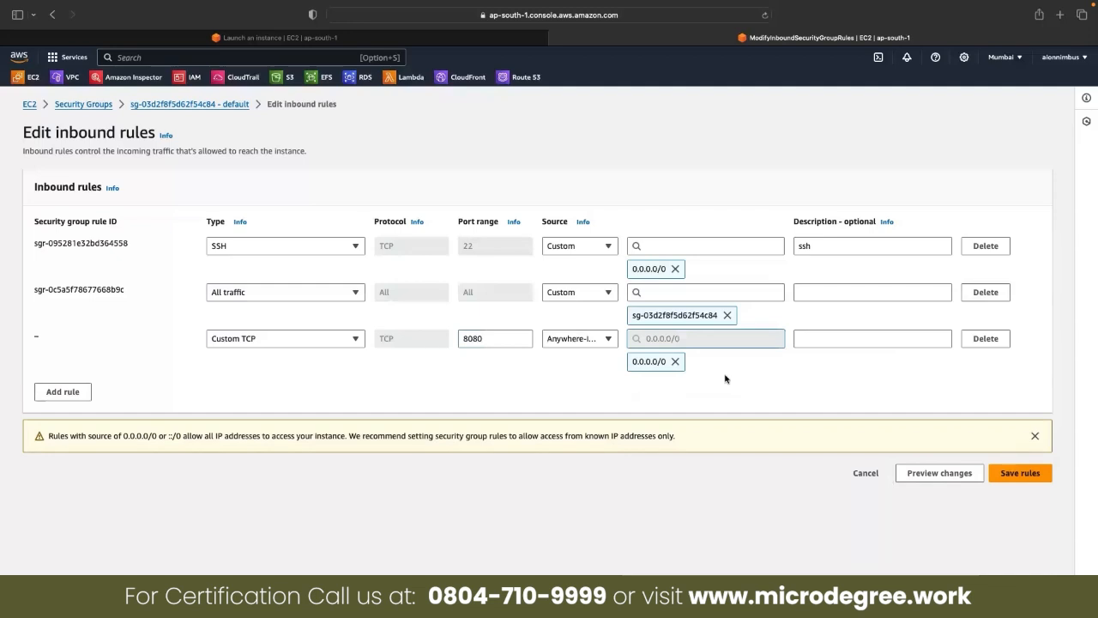
left_click(872, 337)
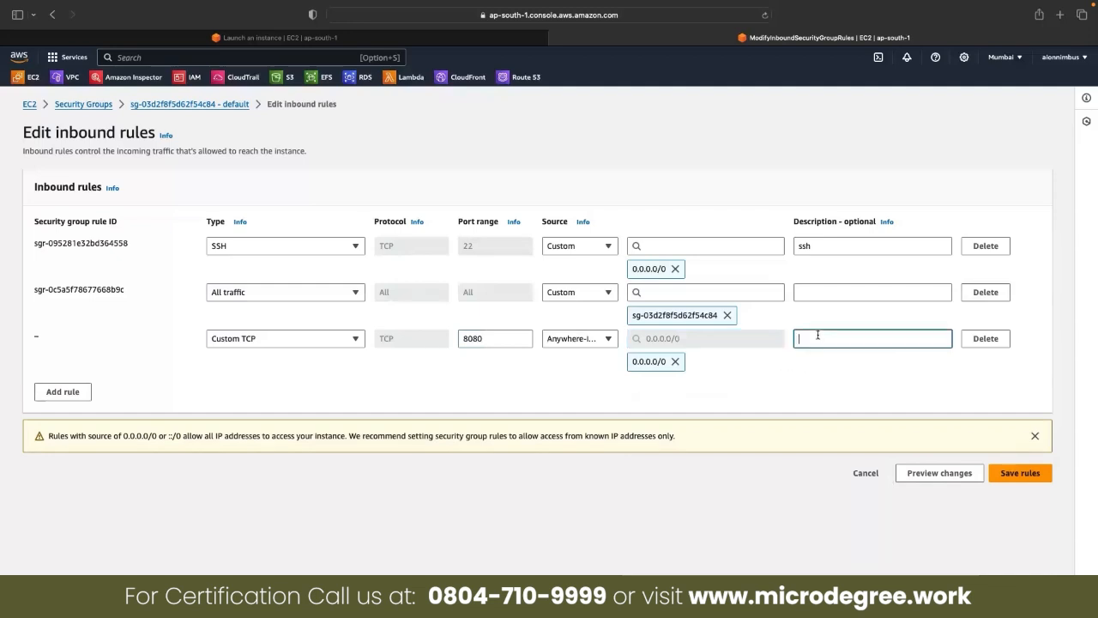
type("Jenkins")
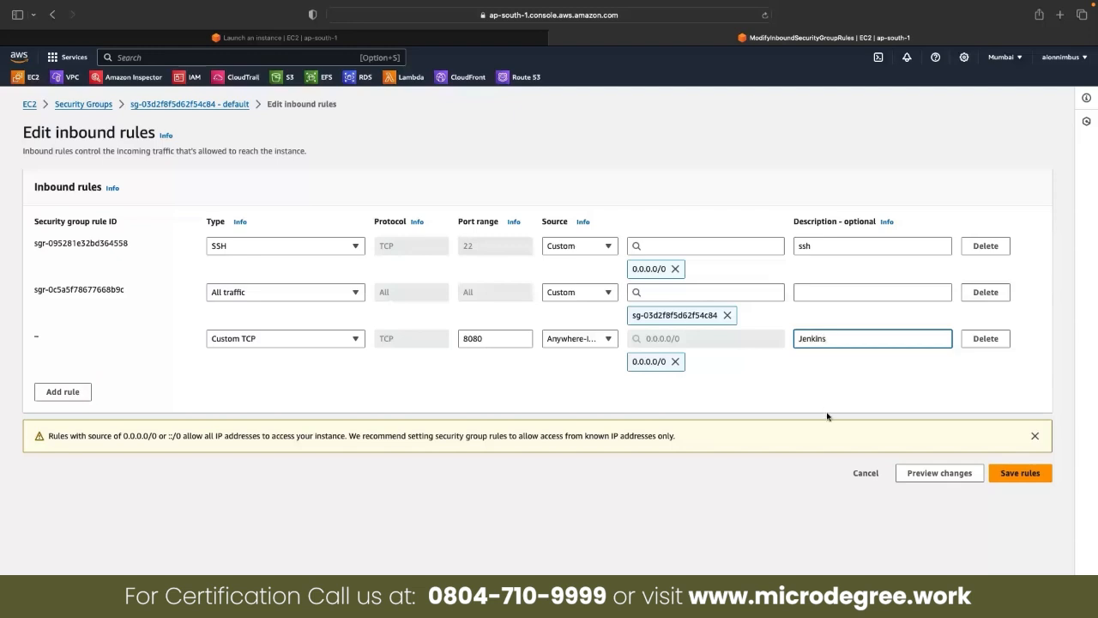
left_click(1020, 473)
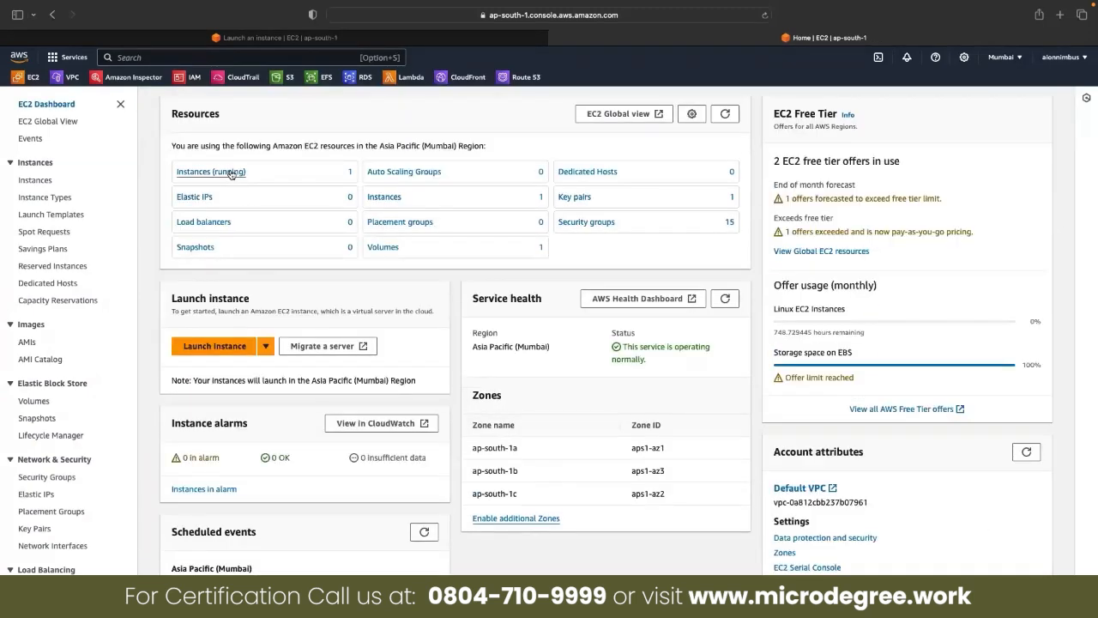
- Open aws-devops-jenkins from the running instances and view its SSH client Connect instructions
left_click(211, 172)
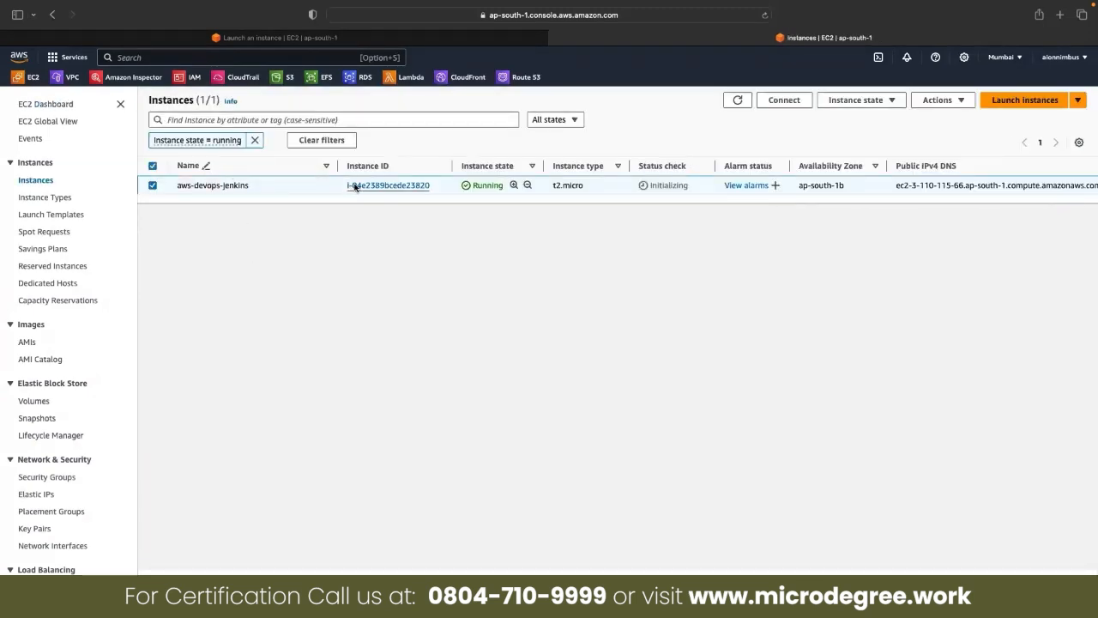
left_click(388, 186)
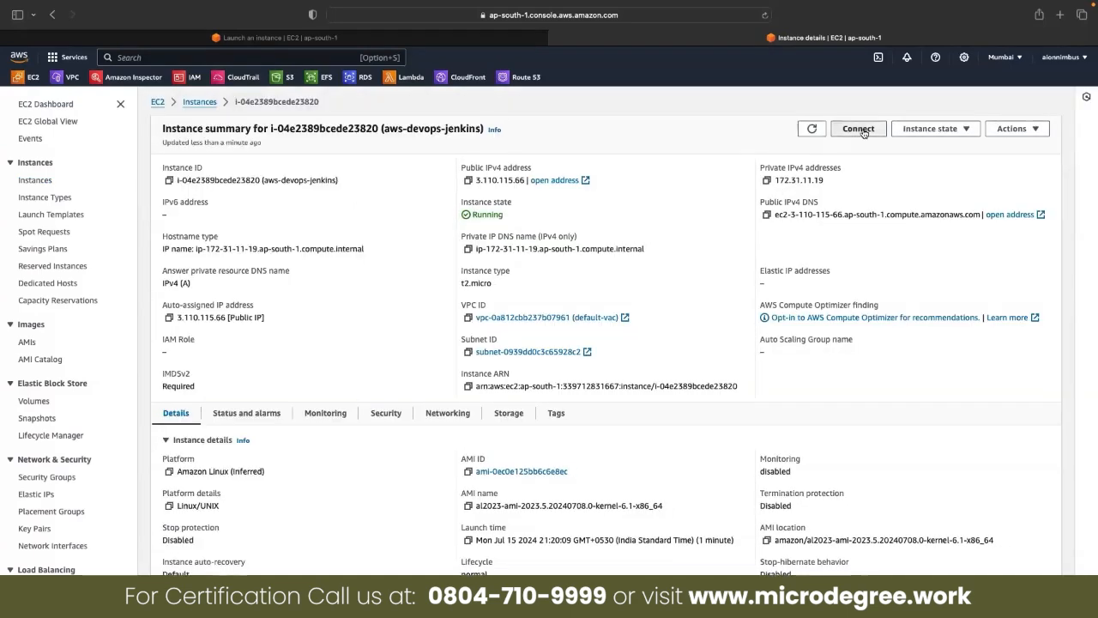
left_click(858, 128)
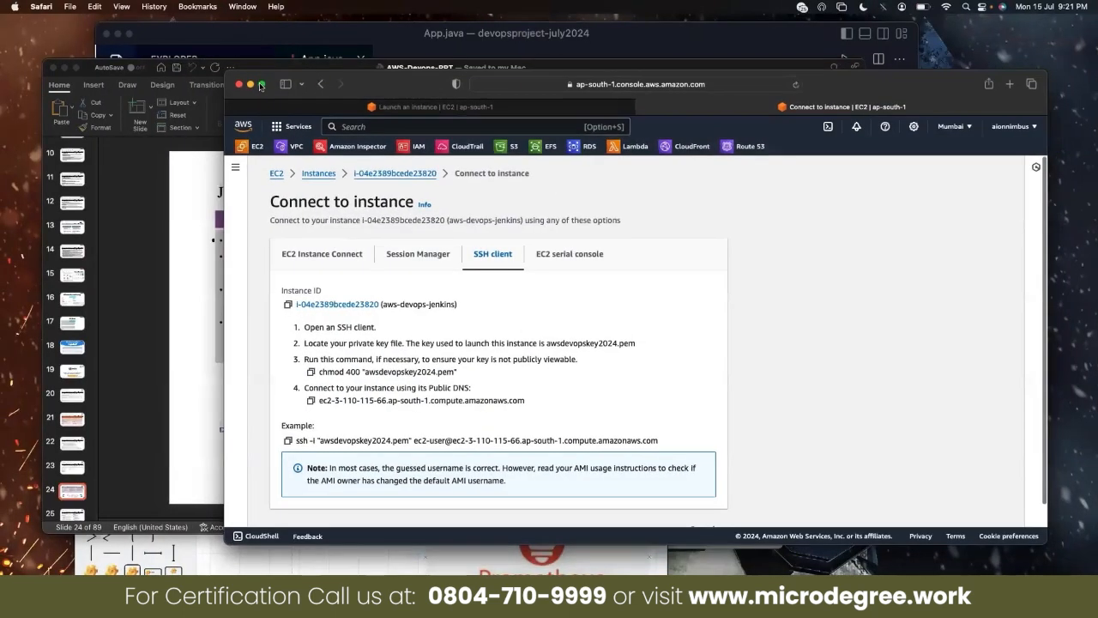
- Switch to VS Code and run the example ssh command to log in as ec2-user
left_click(289, 440)
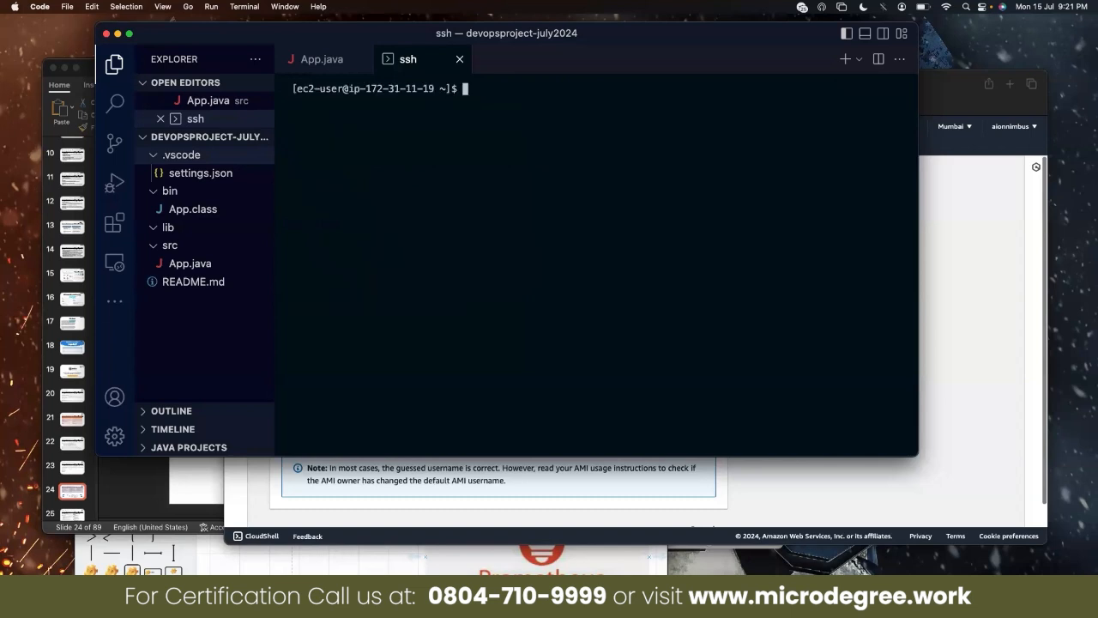
- Begin a sudo command in the SSH terminal and open a new blank browser tab
type("sudo")
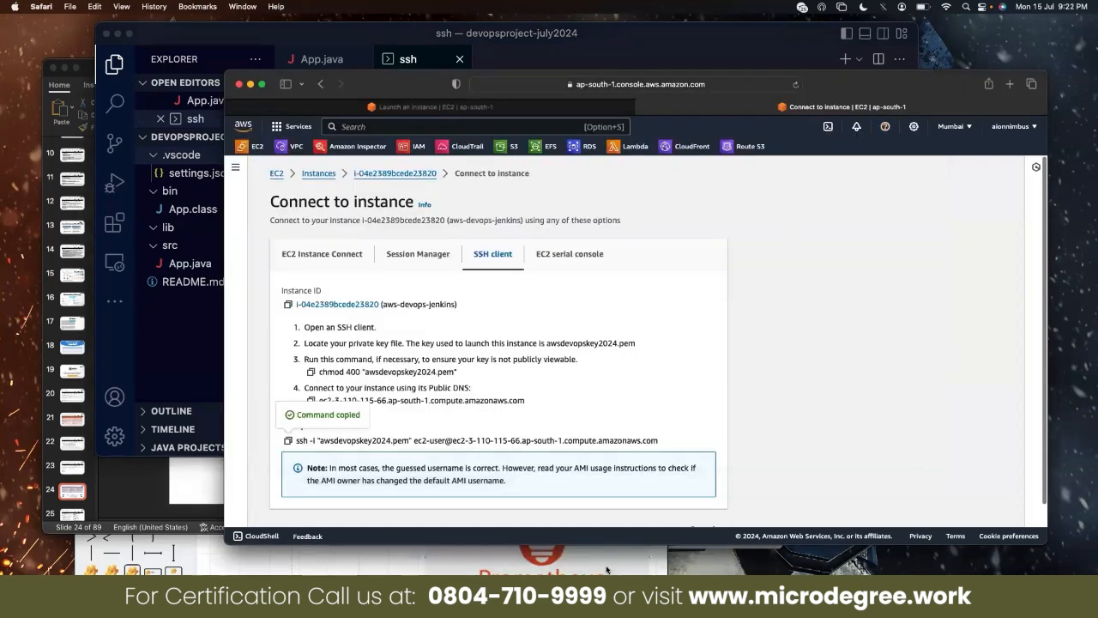
left_click(1011, 84)
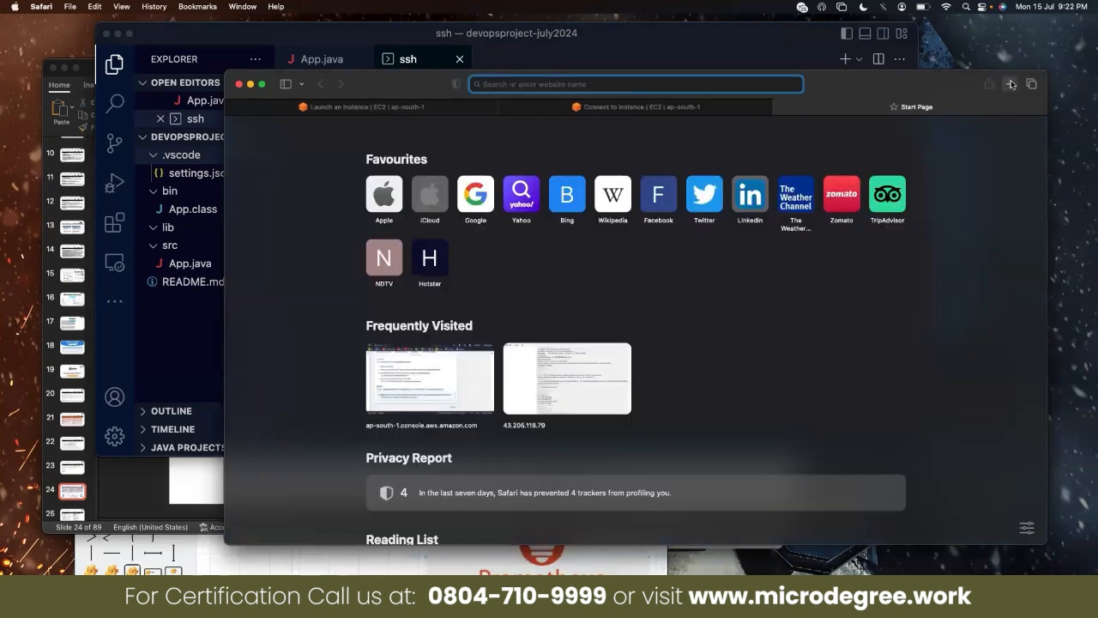
- Go to jenkins.io and open Documentation > Installing Jenkins > Linux
type("https://www.jenkins.io")
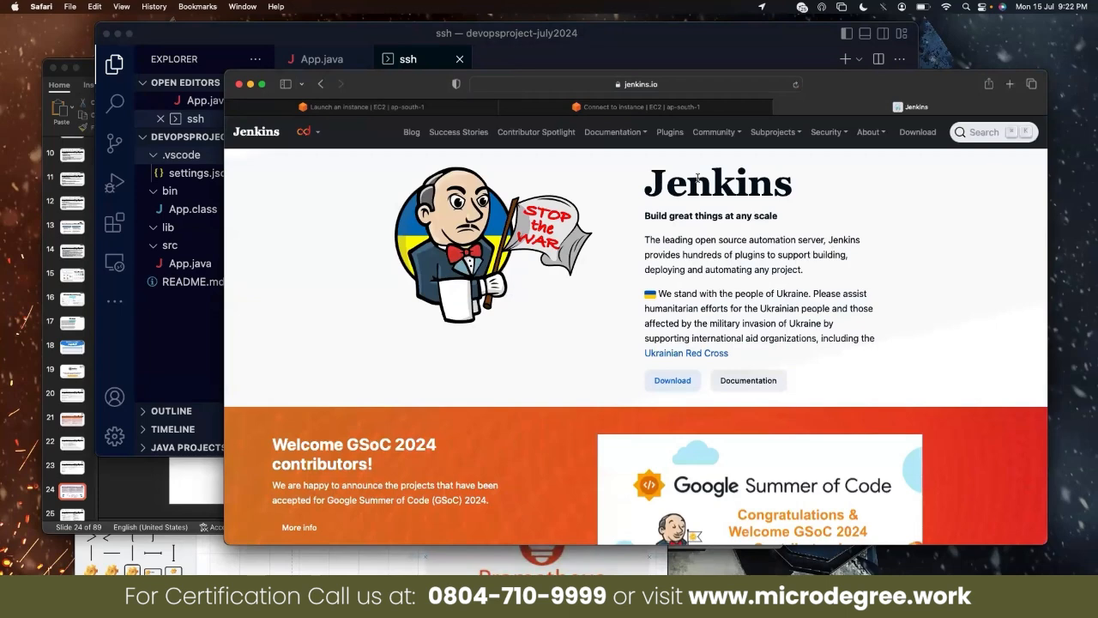
left_click(613, 132)
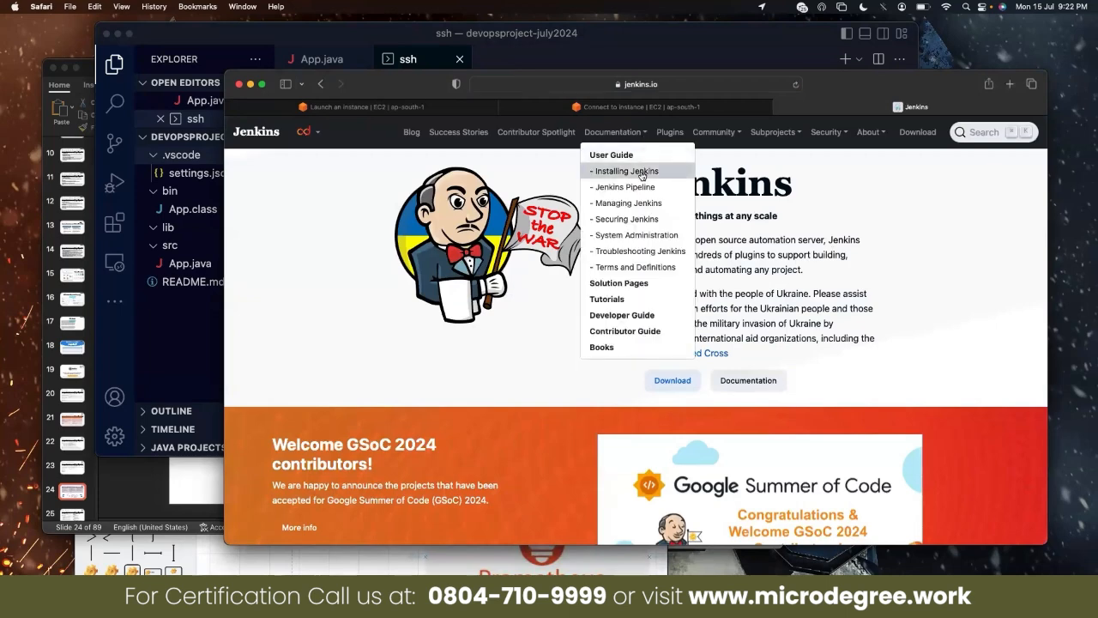
left_click(626, 171)
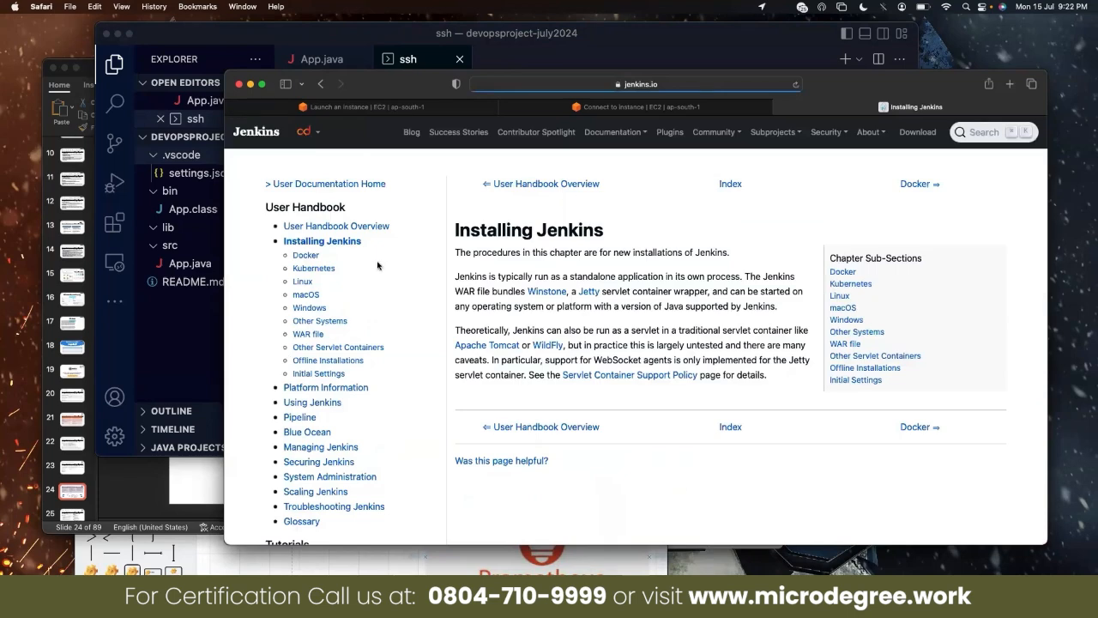
left_click(302, 280)
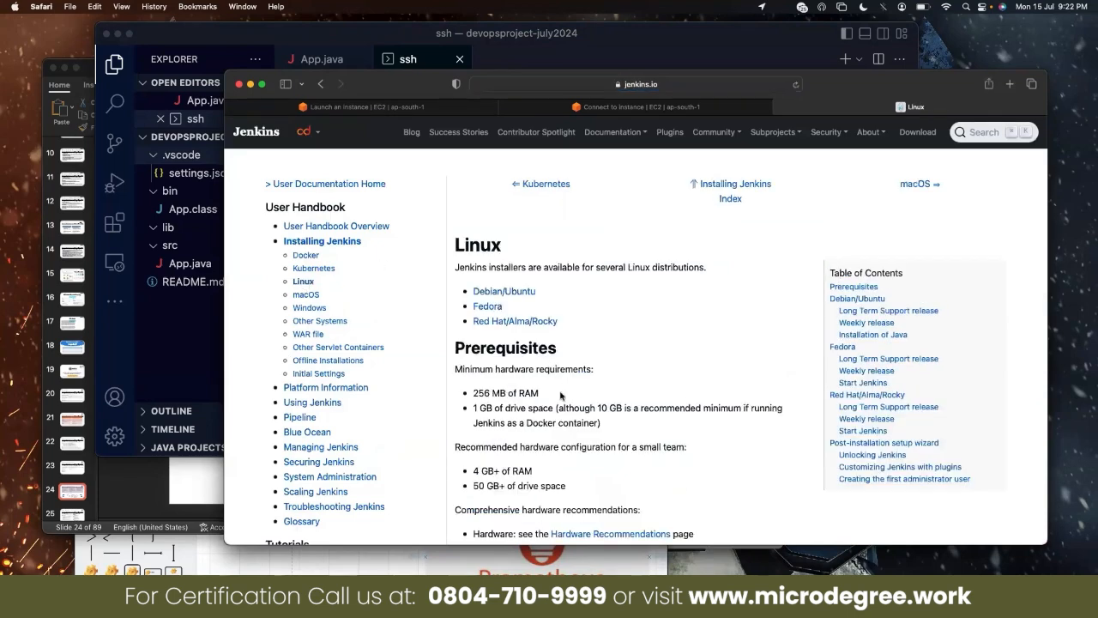
- Read through the Linux install page's commands and select the apt update command
scroll("down", 3)
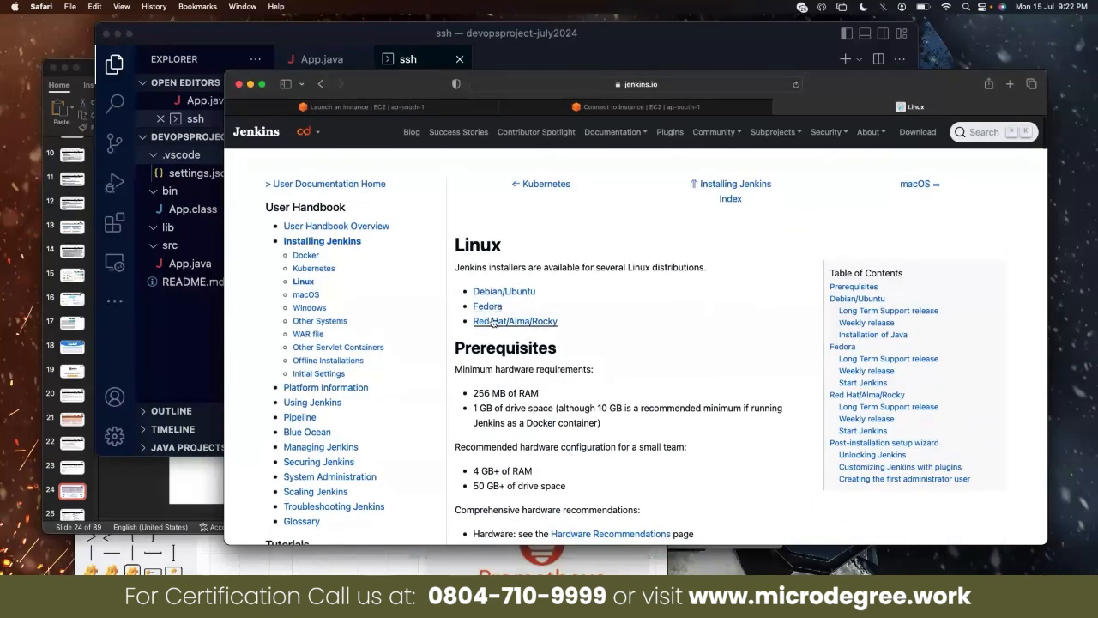
scroll("down", 3)
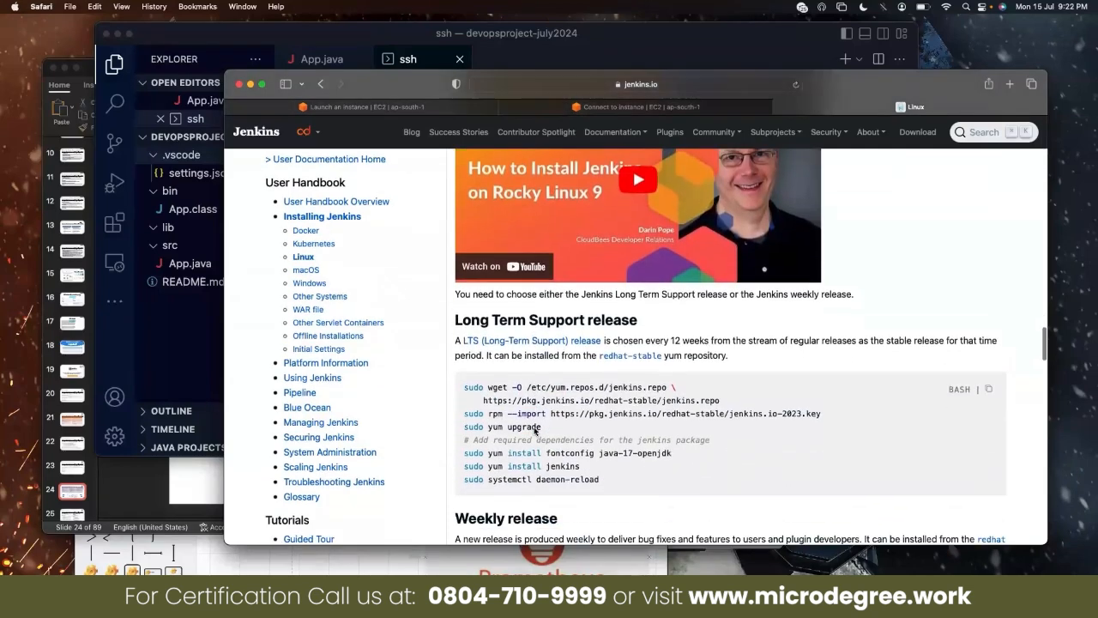
scroll("down", 3)
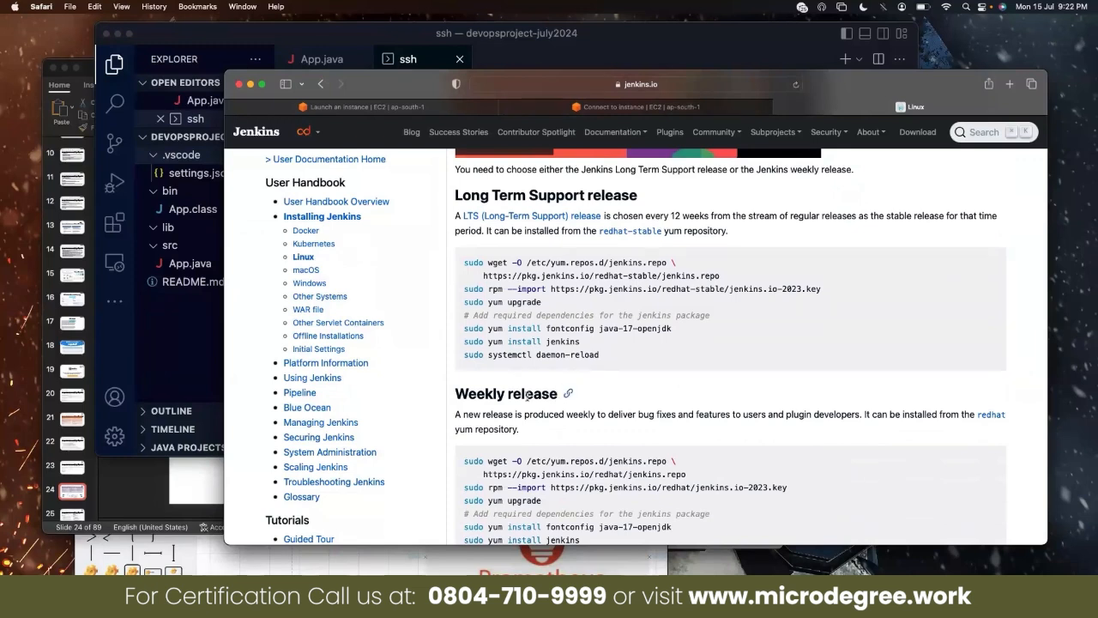
scroll("down", 3)
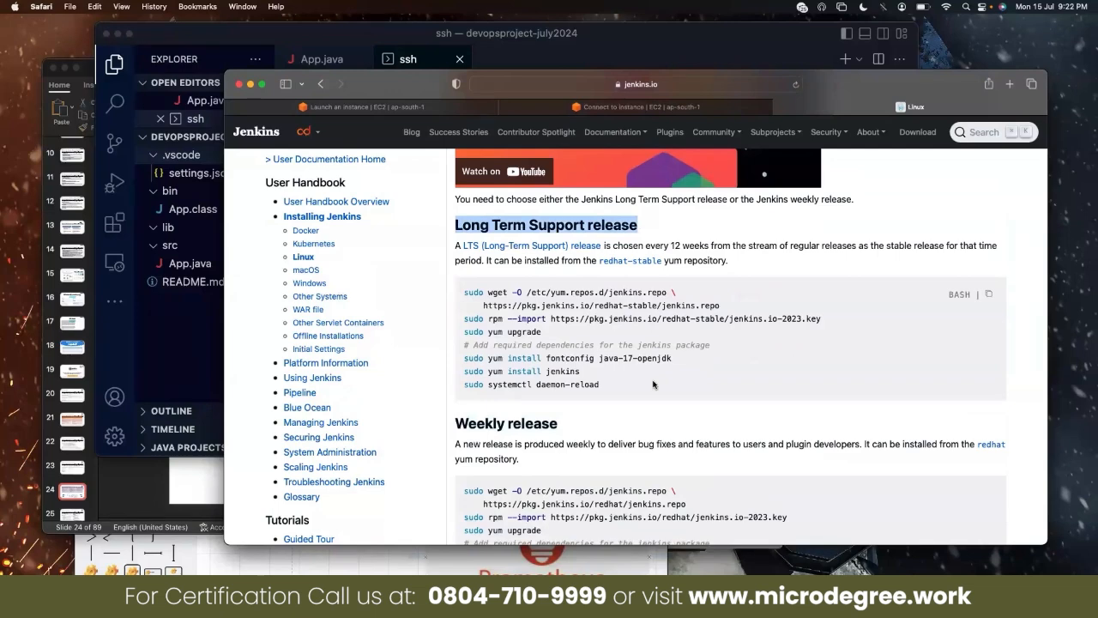
scroll("down", 3)
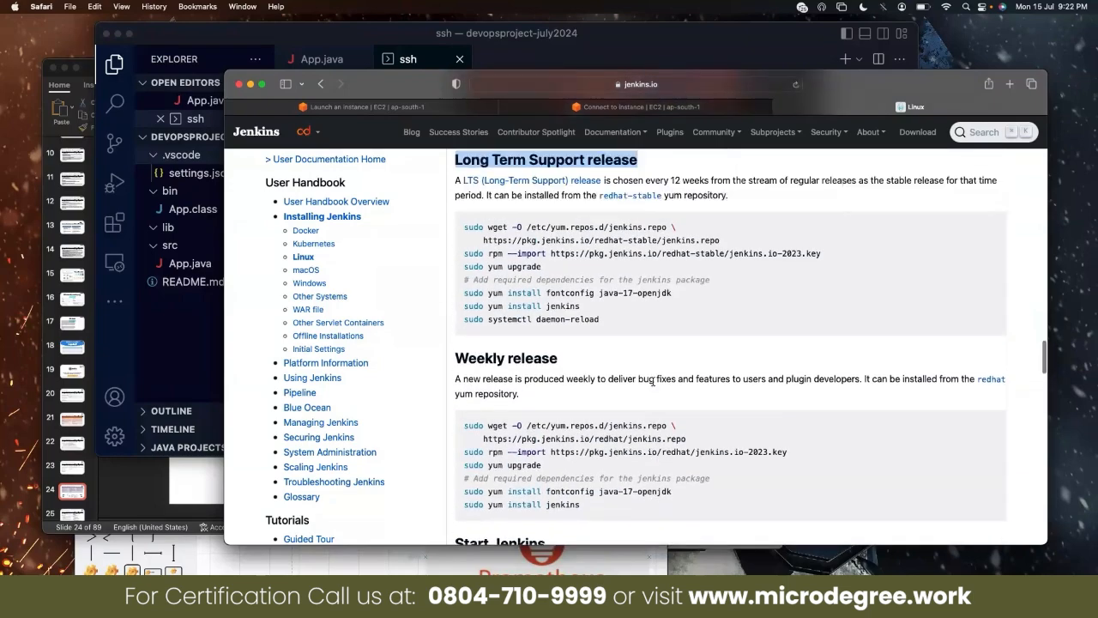
scroll("down", 3)
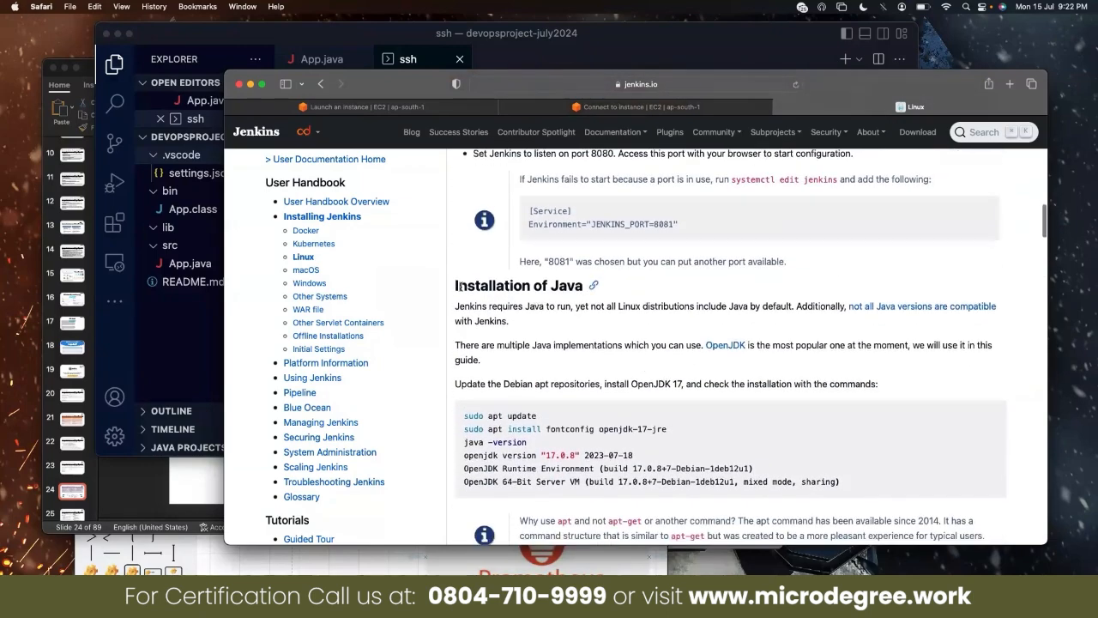
scroll("down", 3)
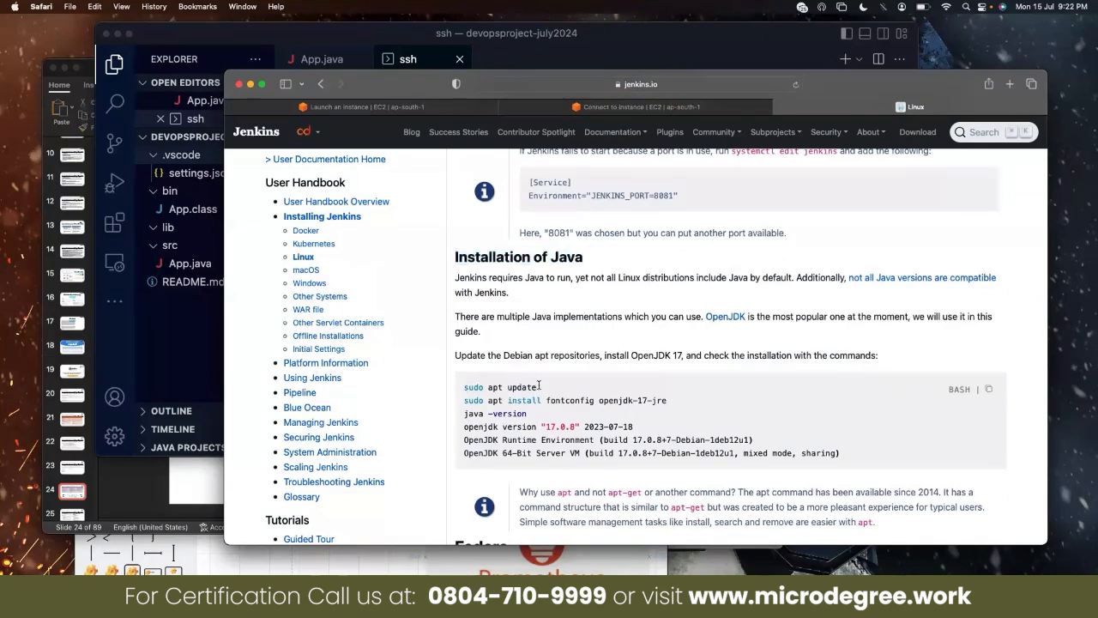
double_click(502, 387)
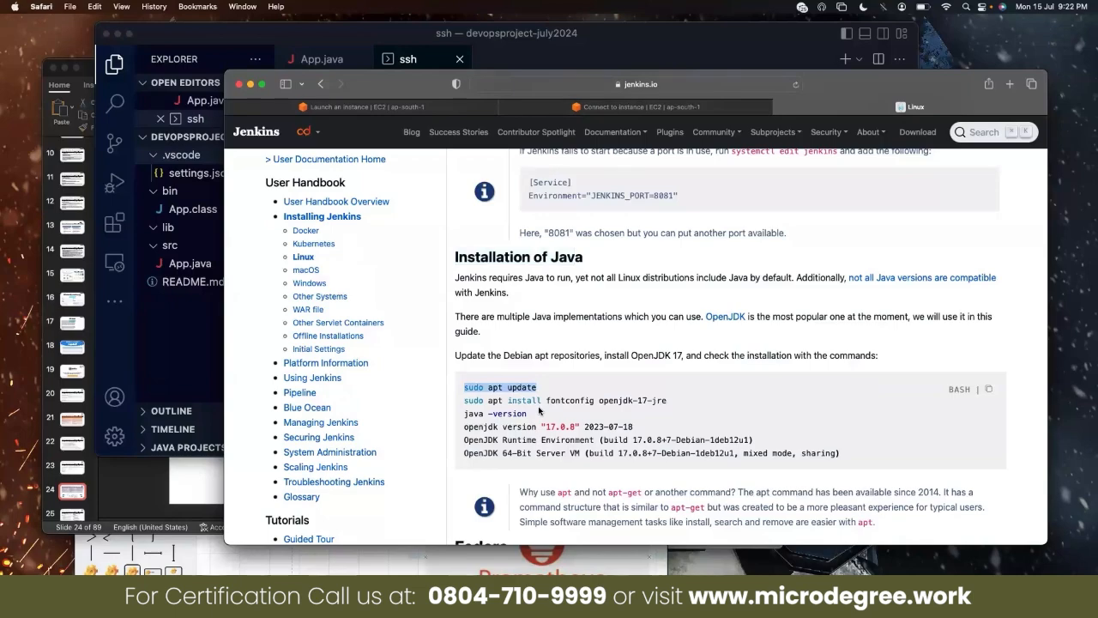
- Return to the software requirements and bring up the Java Requirements link's context menu
scroll("down", 3)
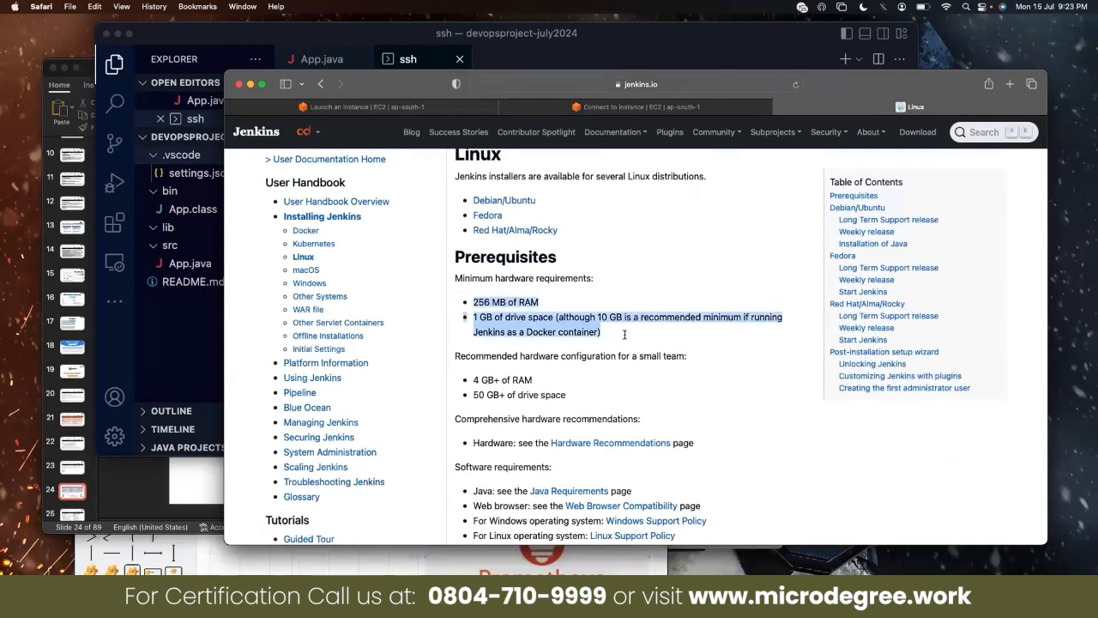
scroll("down", 3)
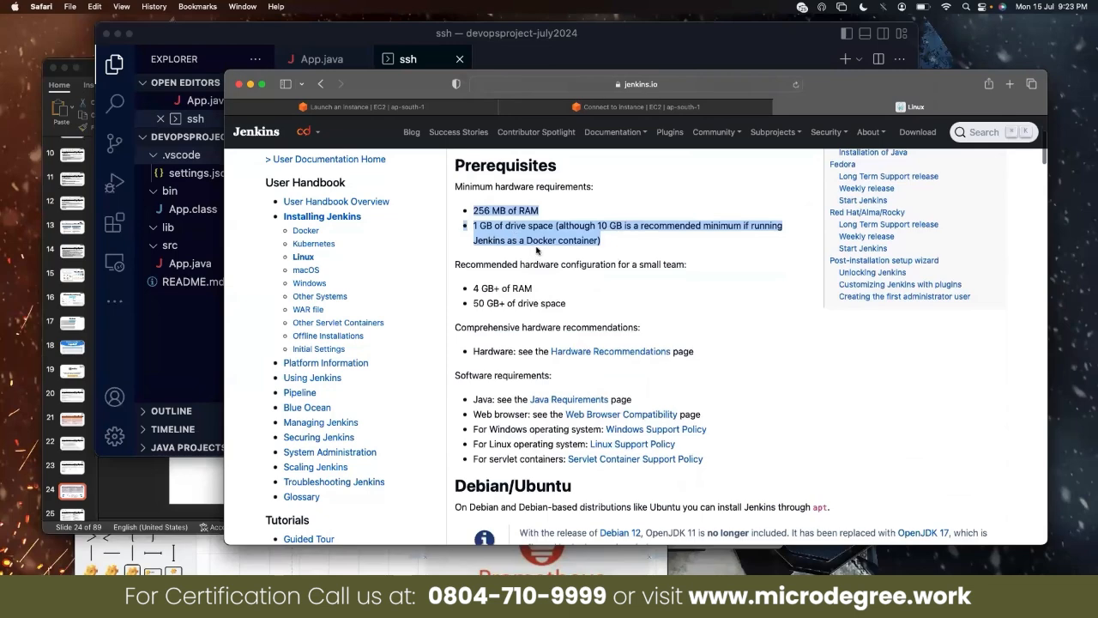
scroll("down", 3)
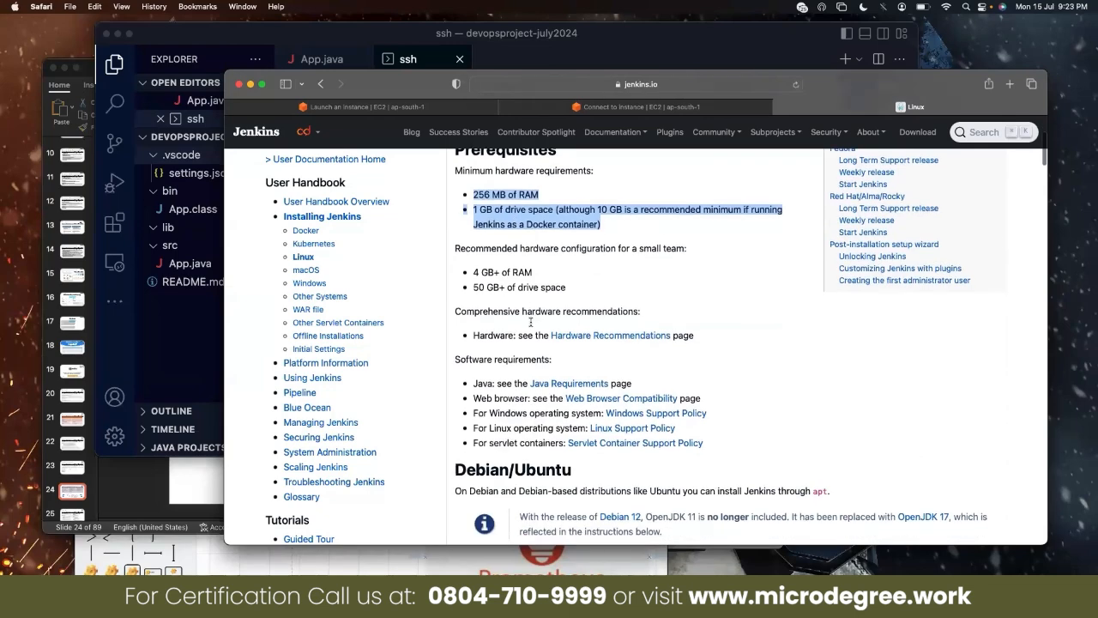
right_click(569, 335)
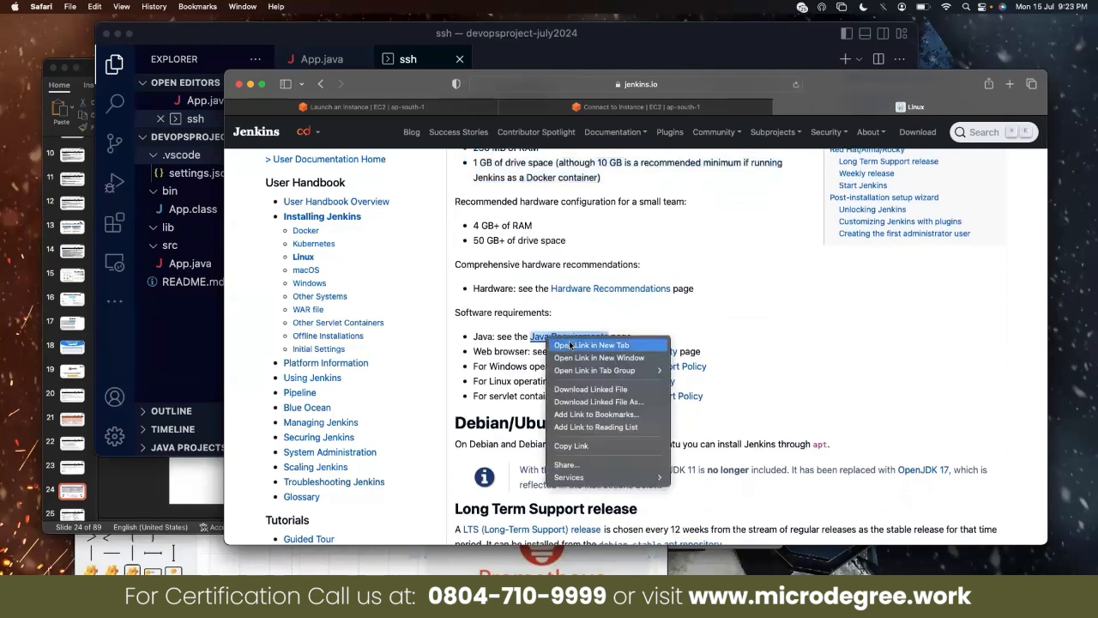
- Read the Java Support Policy, Linux Support Policy and Upgrading to Java 17 pages, then start a blank tab
left_click(592, 345)
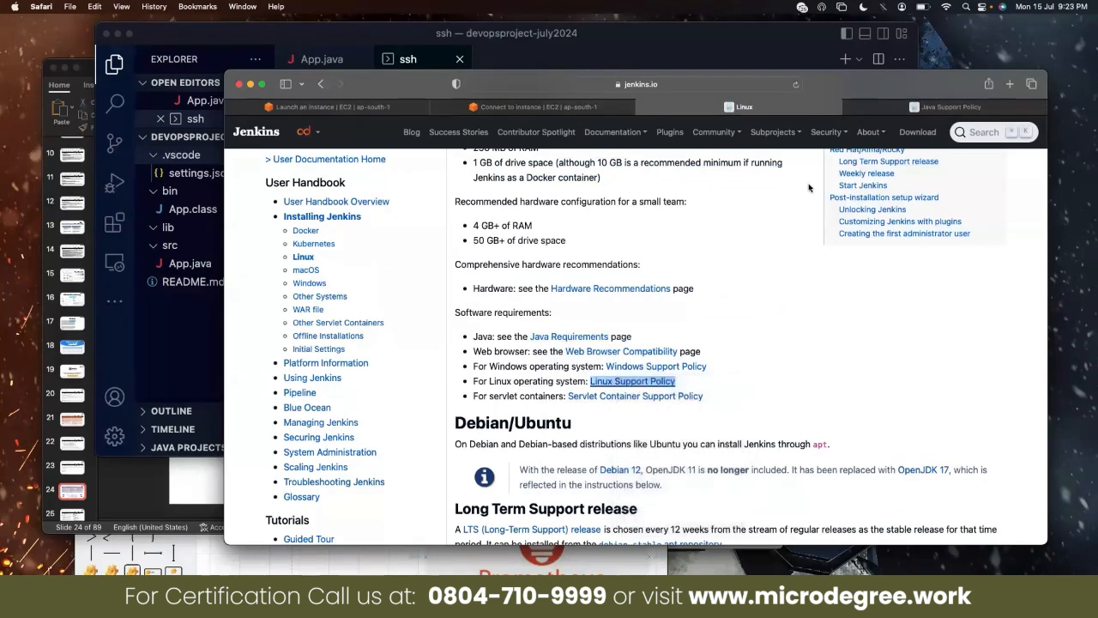
left_click(632, 381)
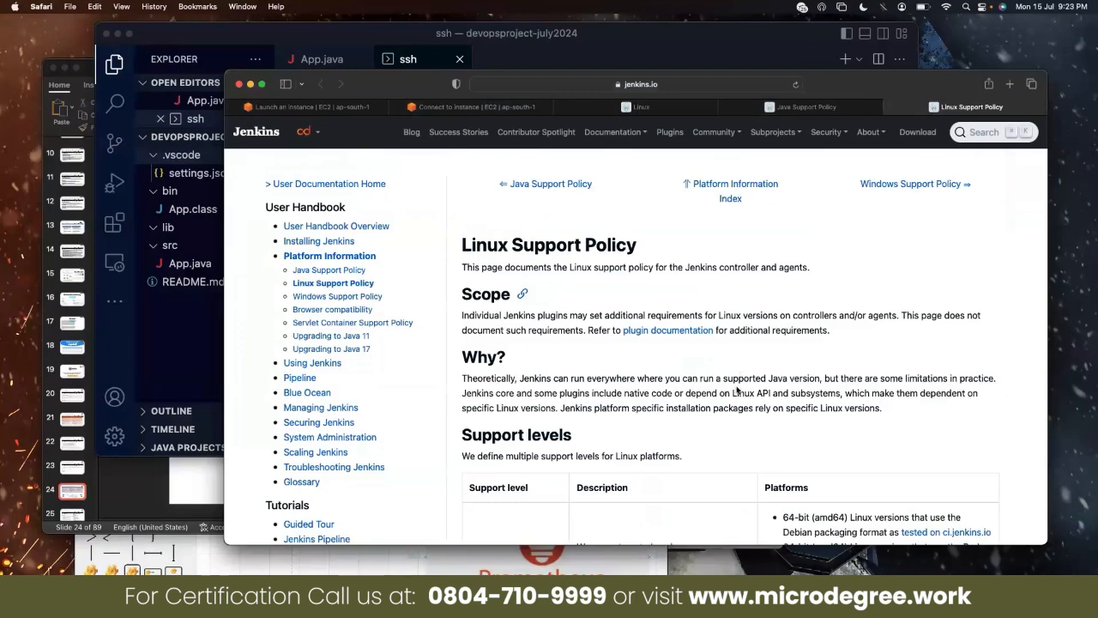
scroll("down", 3)
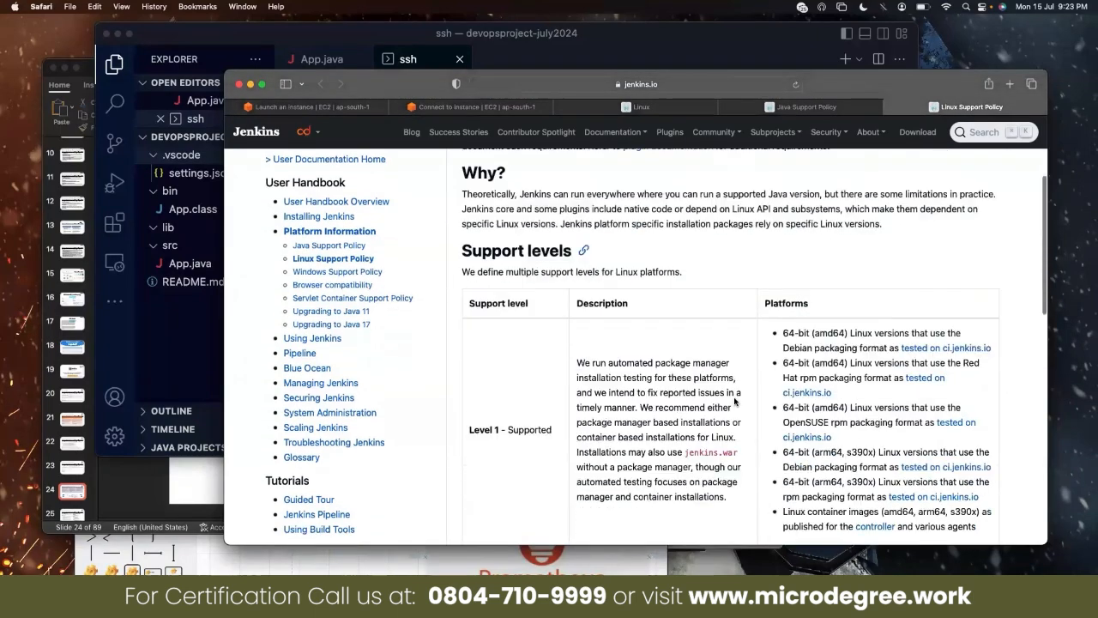
scroll("down", 3)
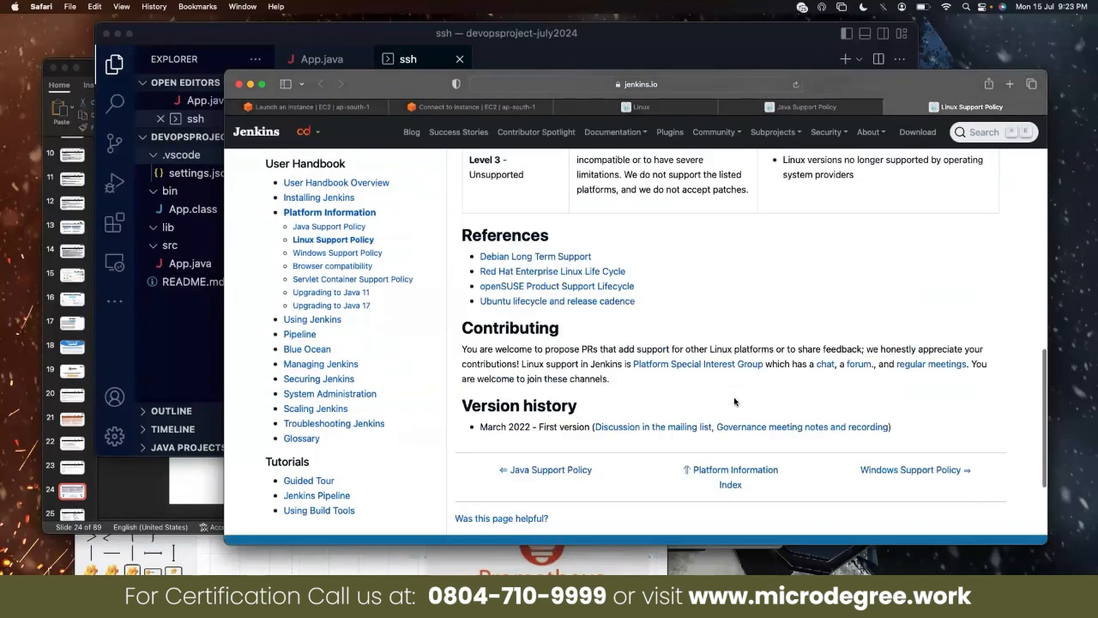
scroll("down", 3)
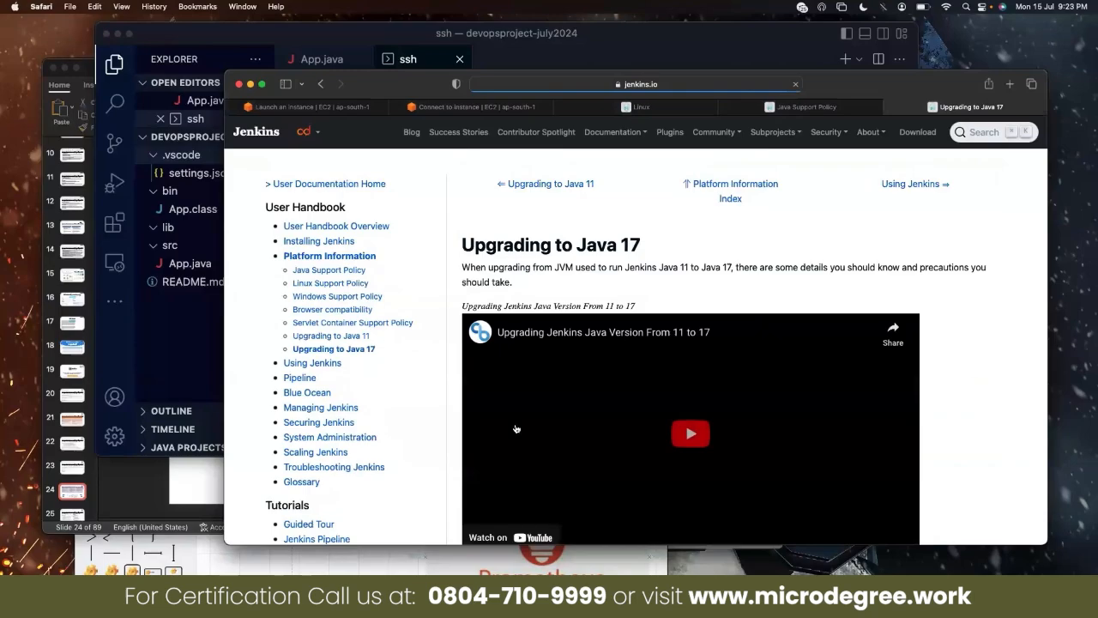
scroll("down", 3)
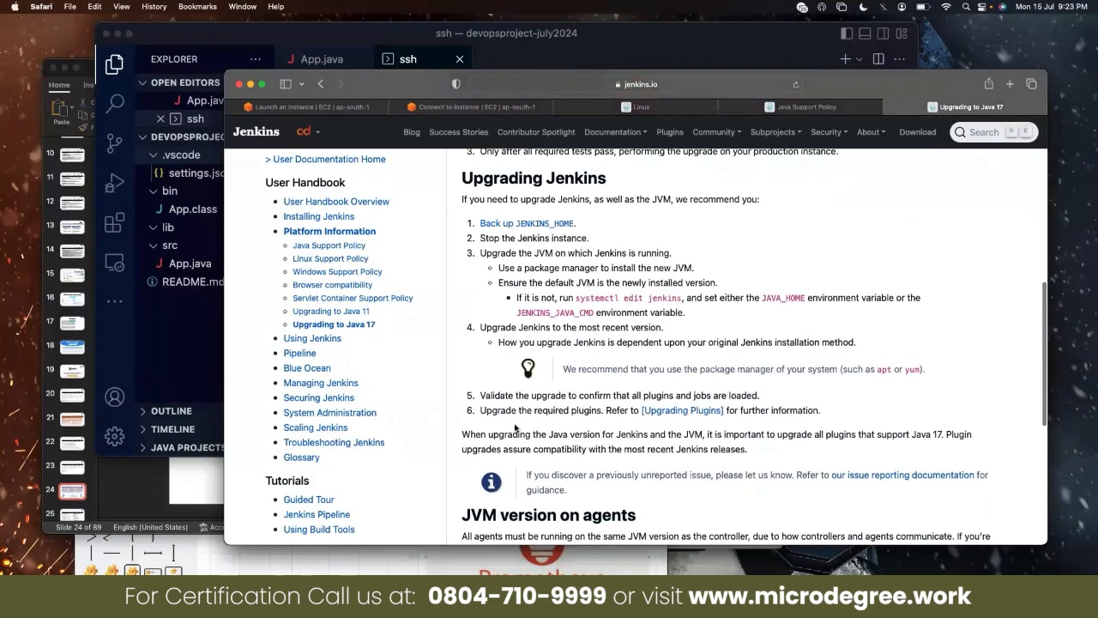
scroll("down", 3)
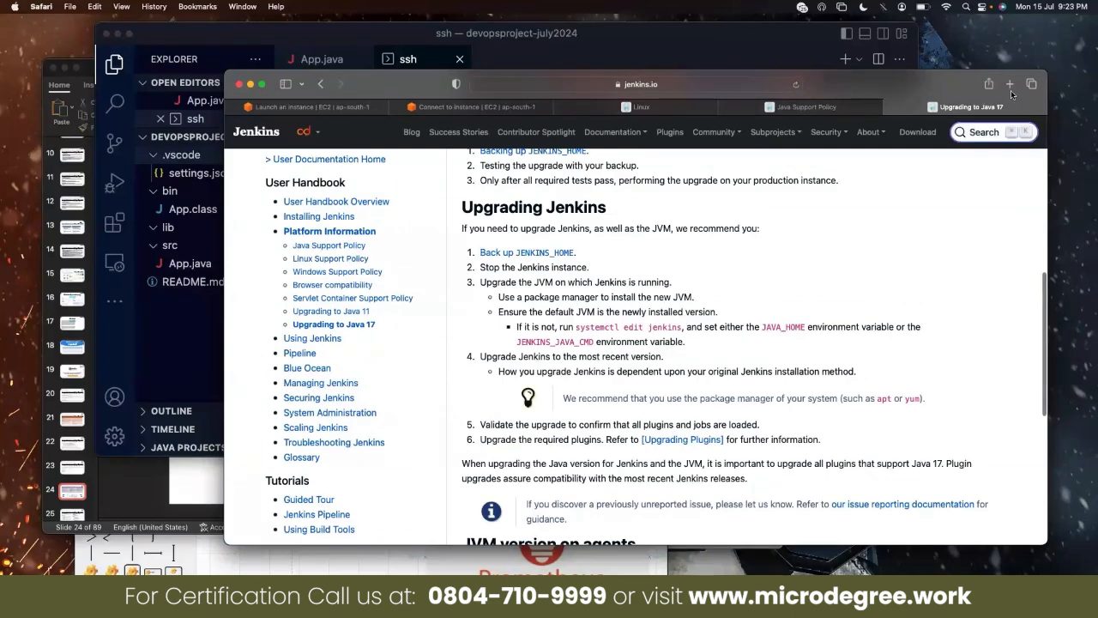
left_click(1010, 84)
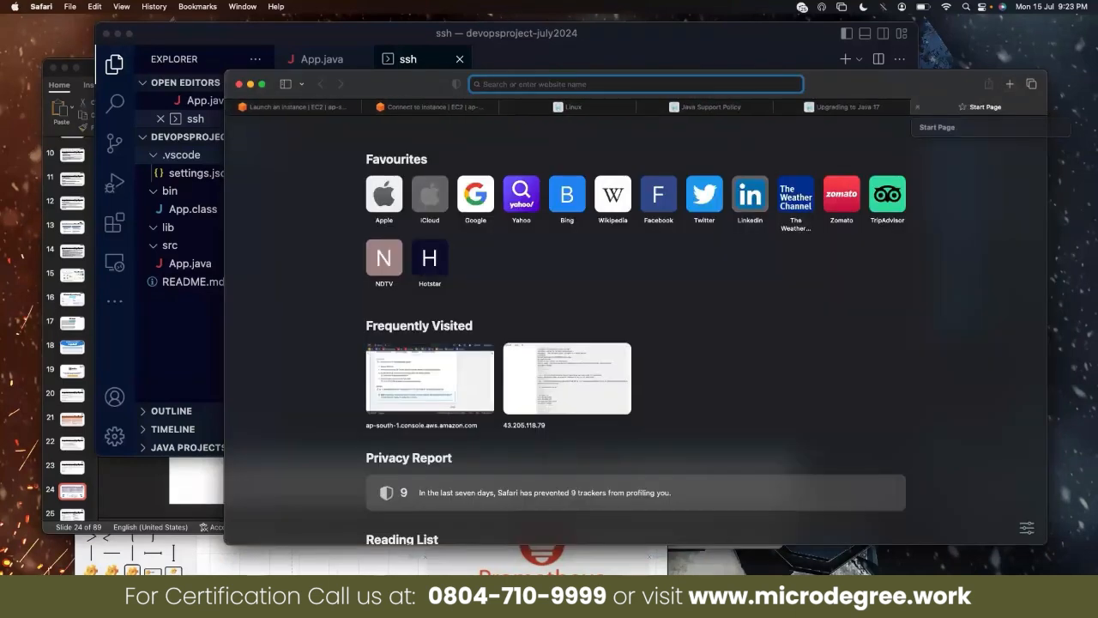
- Search 'java 17 on aws ec2 amazon linux' and scroll the Corretto 17 instructions to the yum commands
type("java 17 on aws ec2 amazon linux")
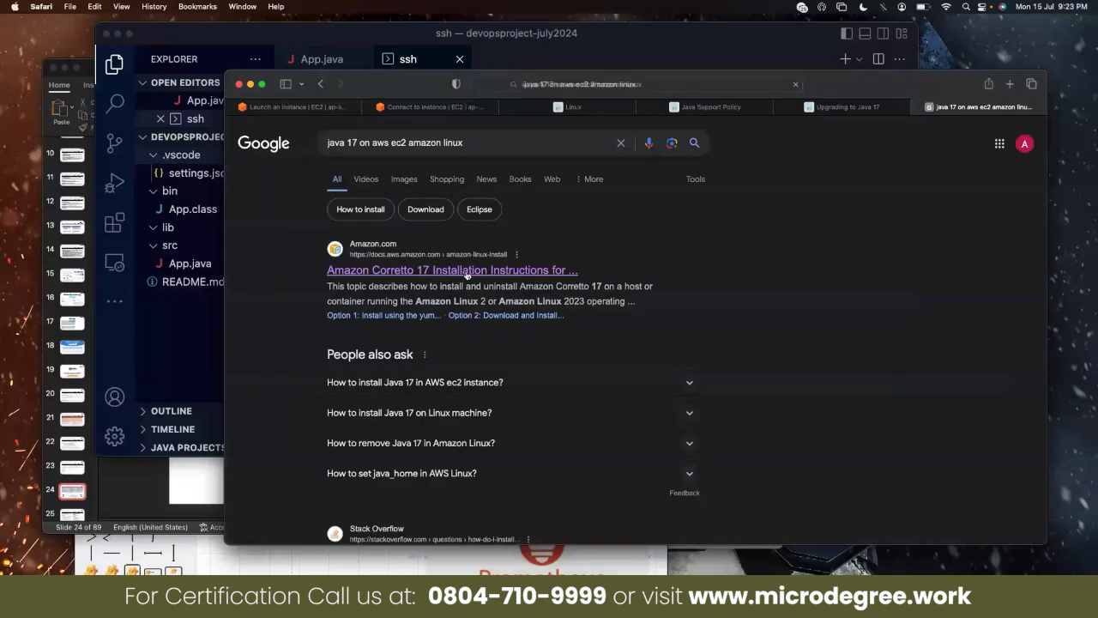
left_click(452, 269)
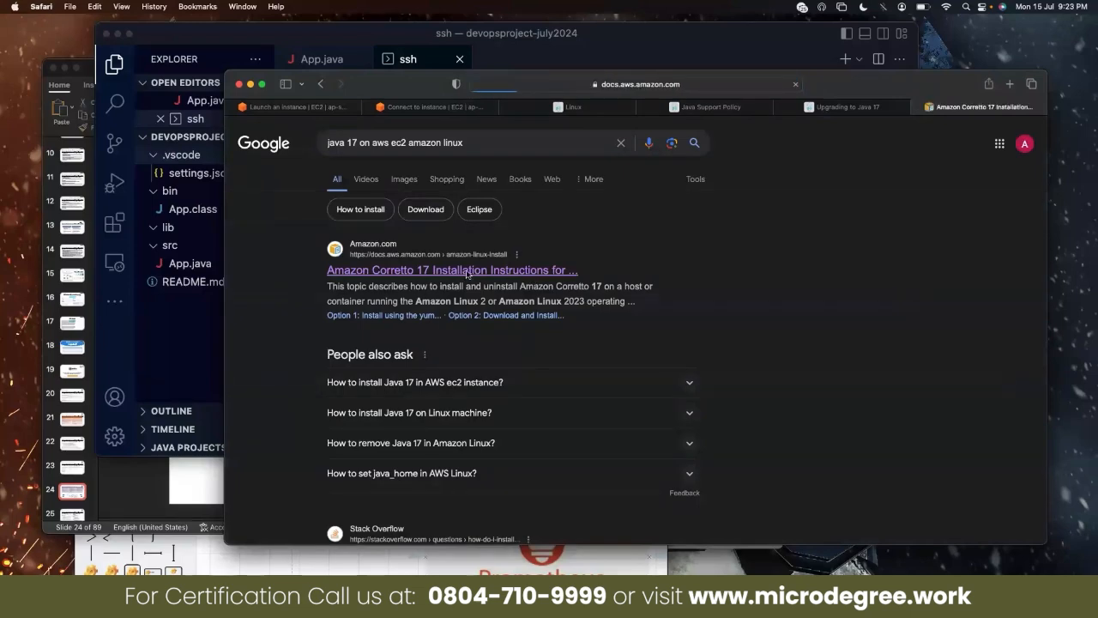
left_click(452, 269)
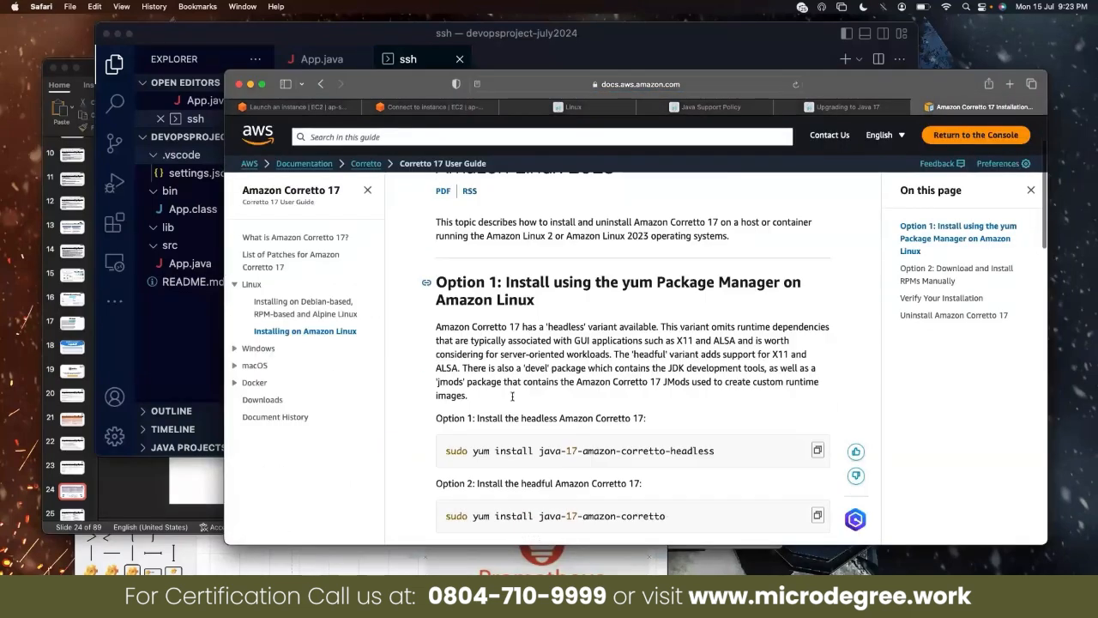
scroll("down", 3)
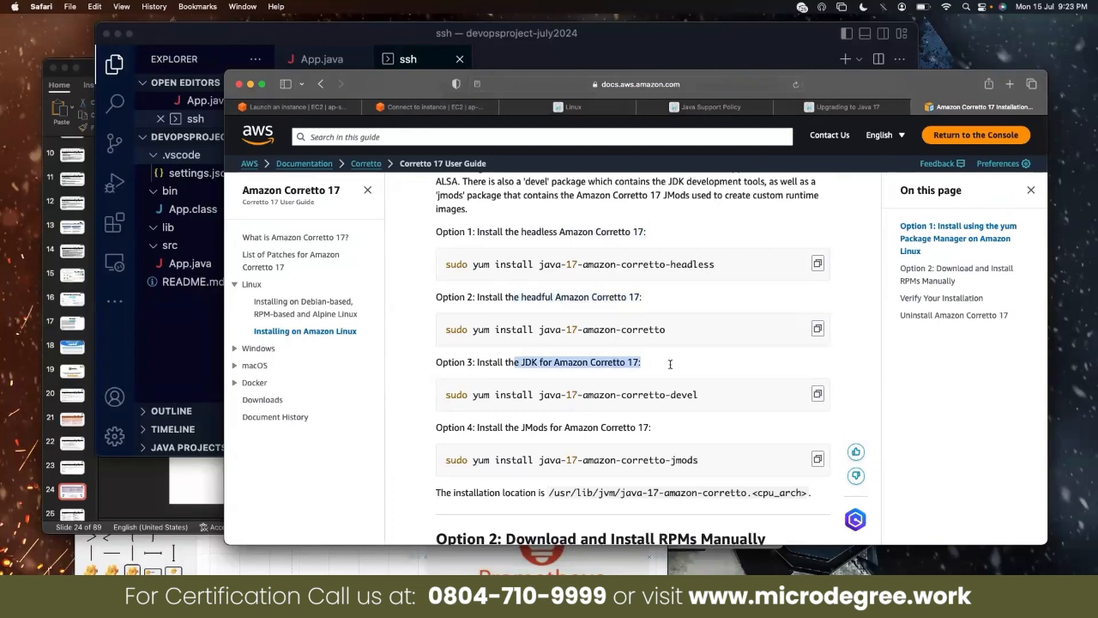
scroll("down", 3)
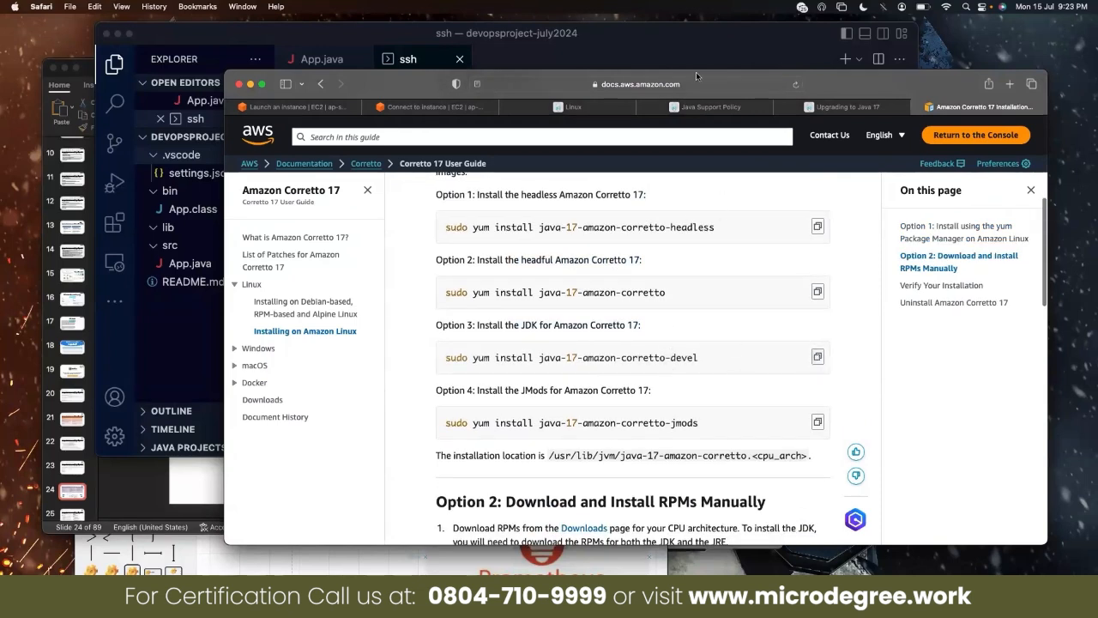
left_click(407, 59)
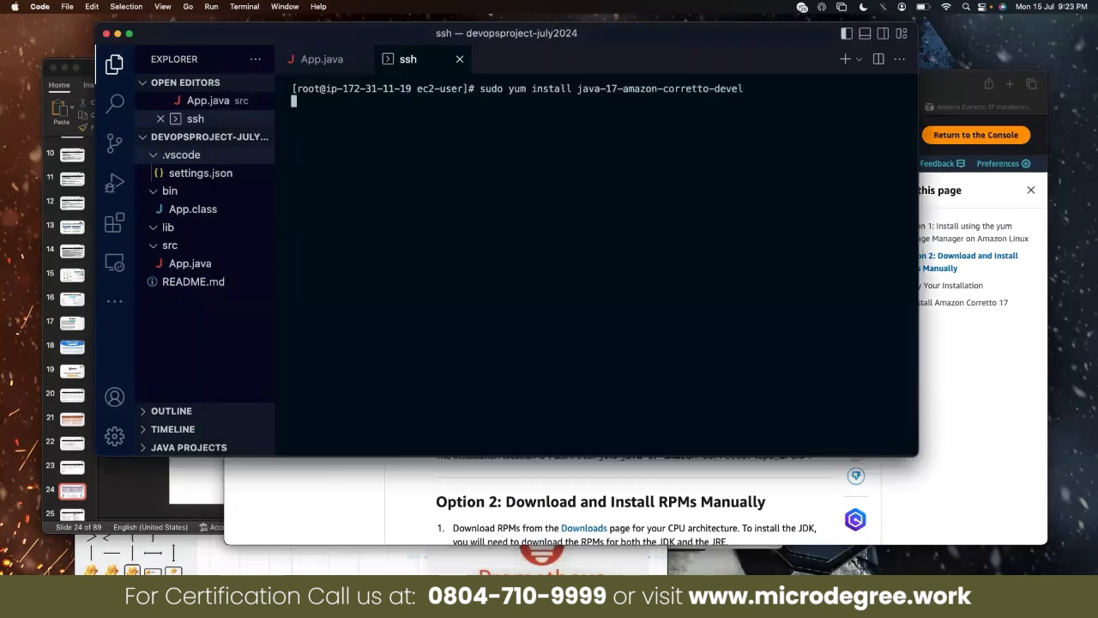
- Approve the java-17-amazon-corretto-devel install with y, then check java --version
type("y")
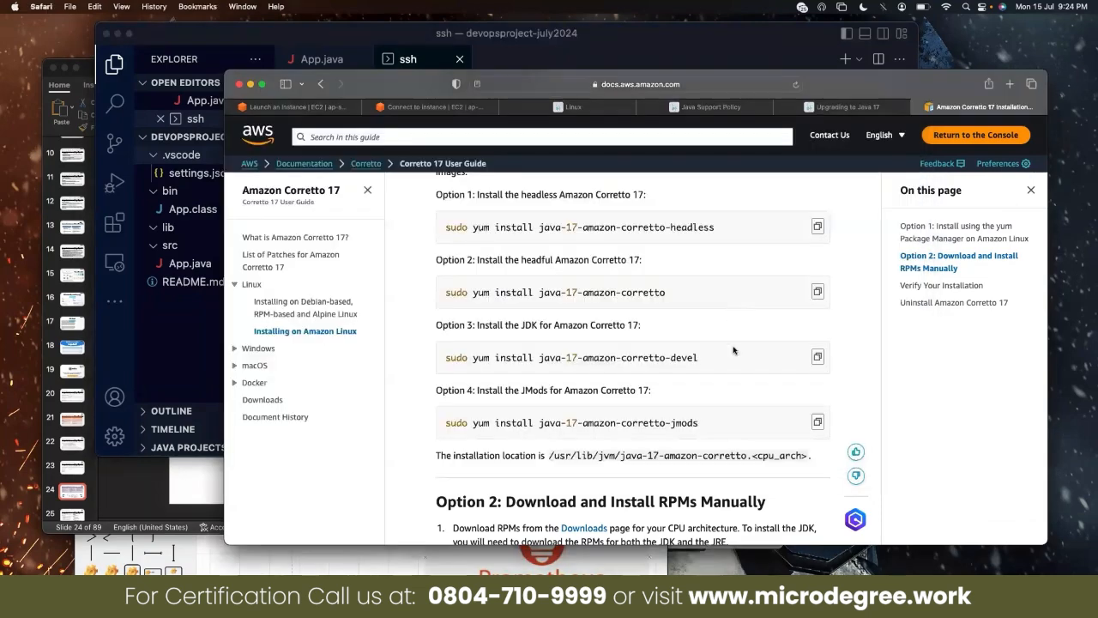
mouse_move(755, 40)
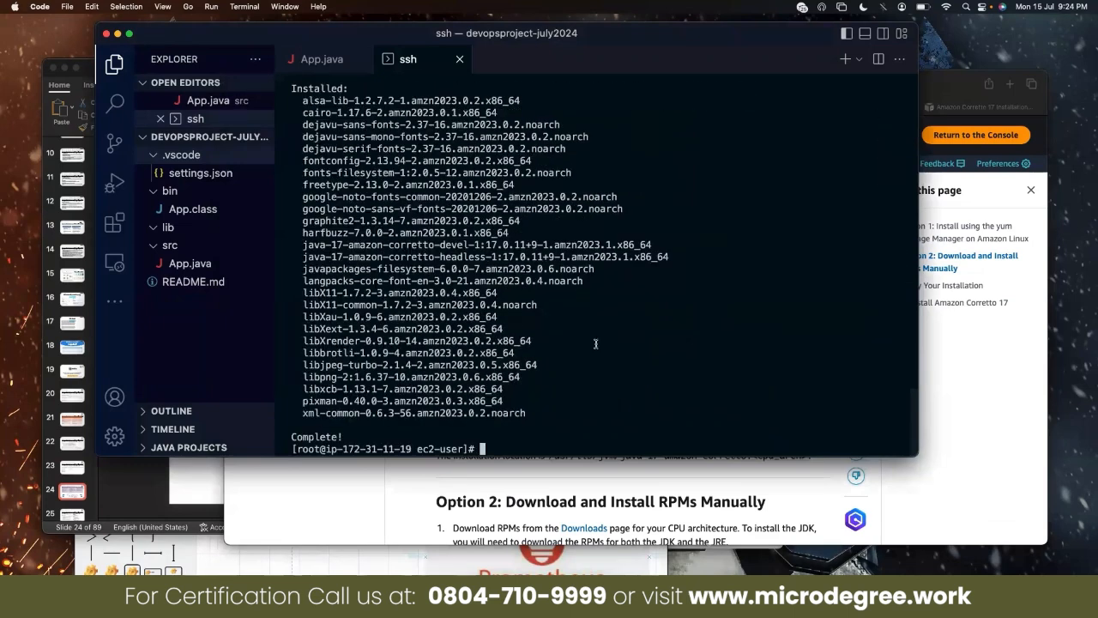
type("java")
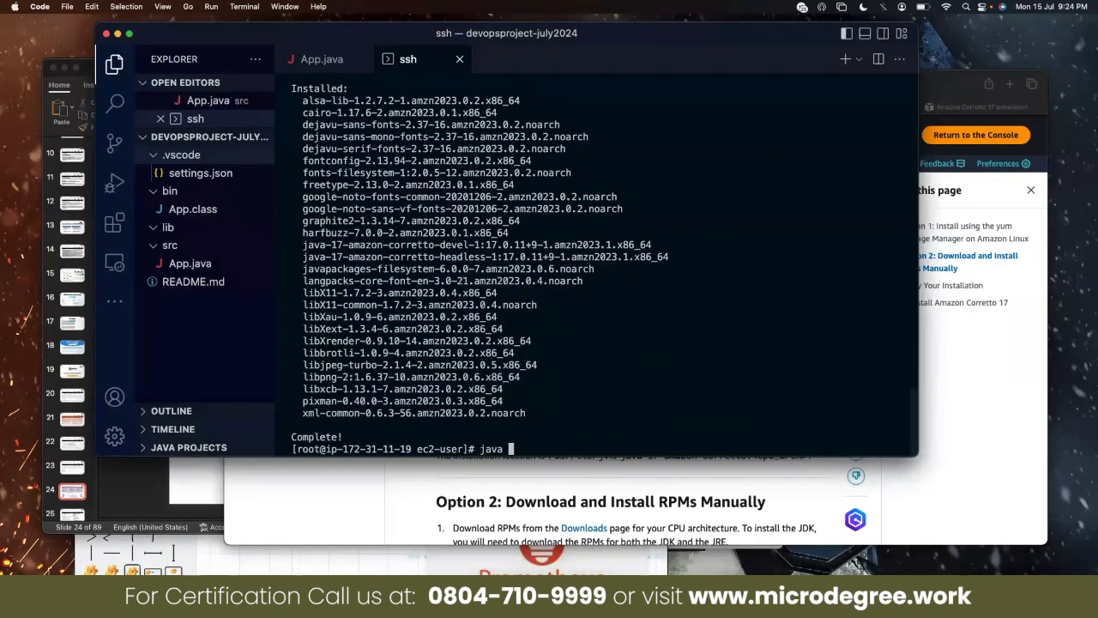
type("--v")
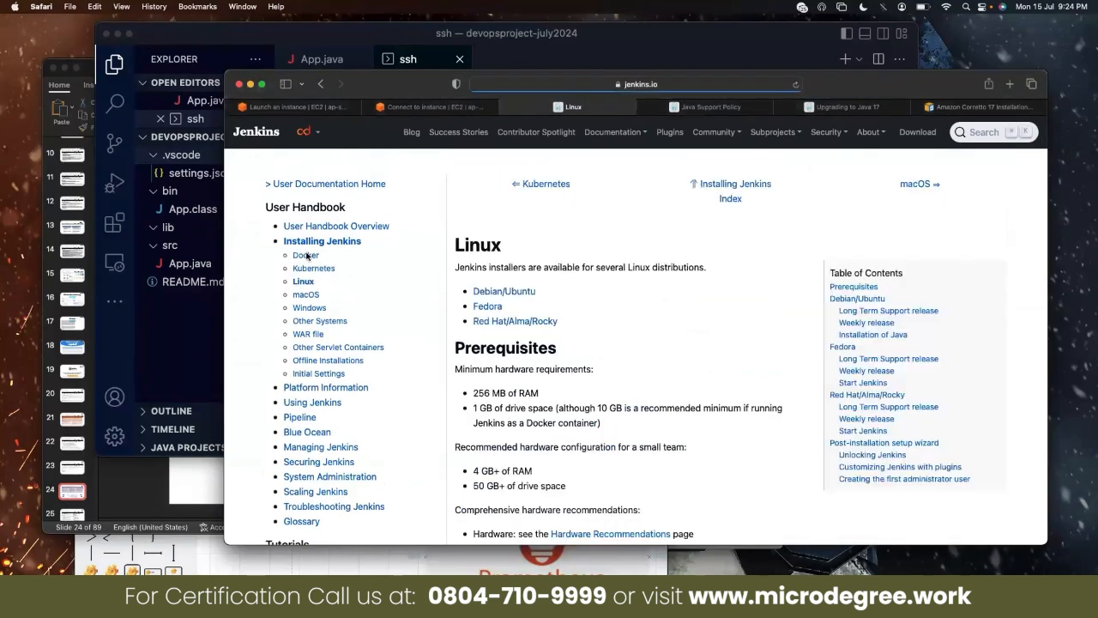
mouse_move(493, 322)
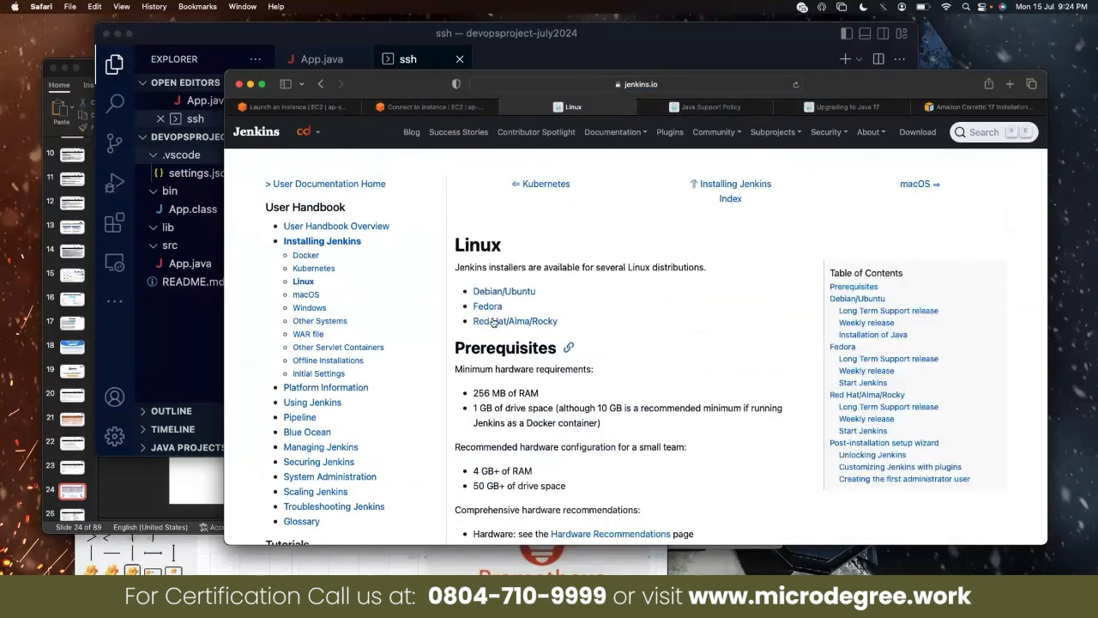
- Scroll to the Long Term Support release and select its Jenkins install commands
scroll("down", 3)
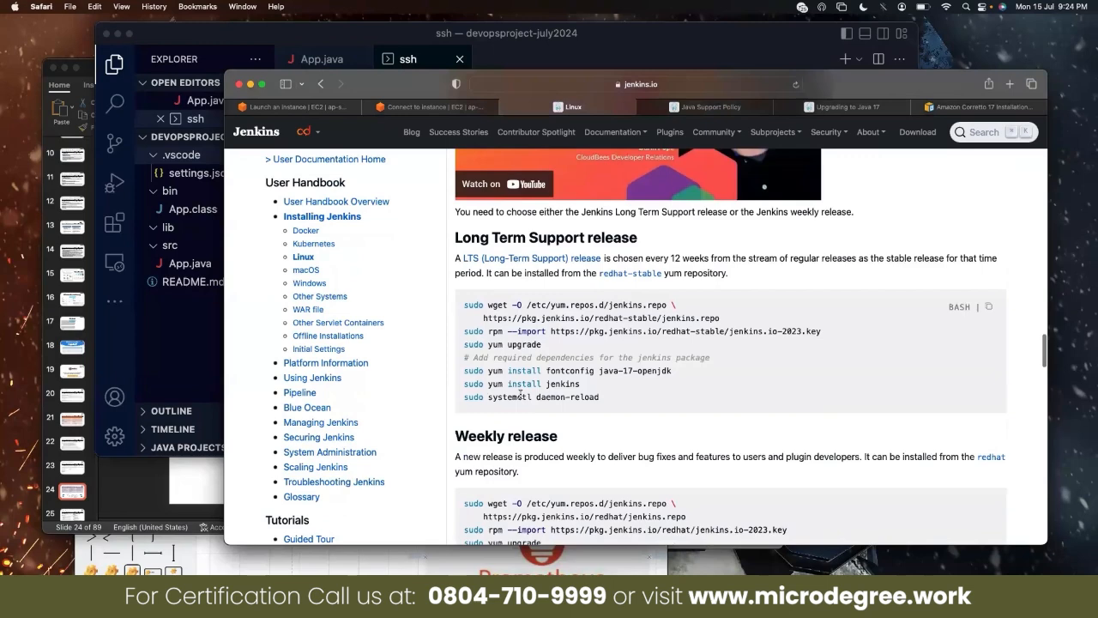
scroll("down", 3)
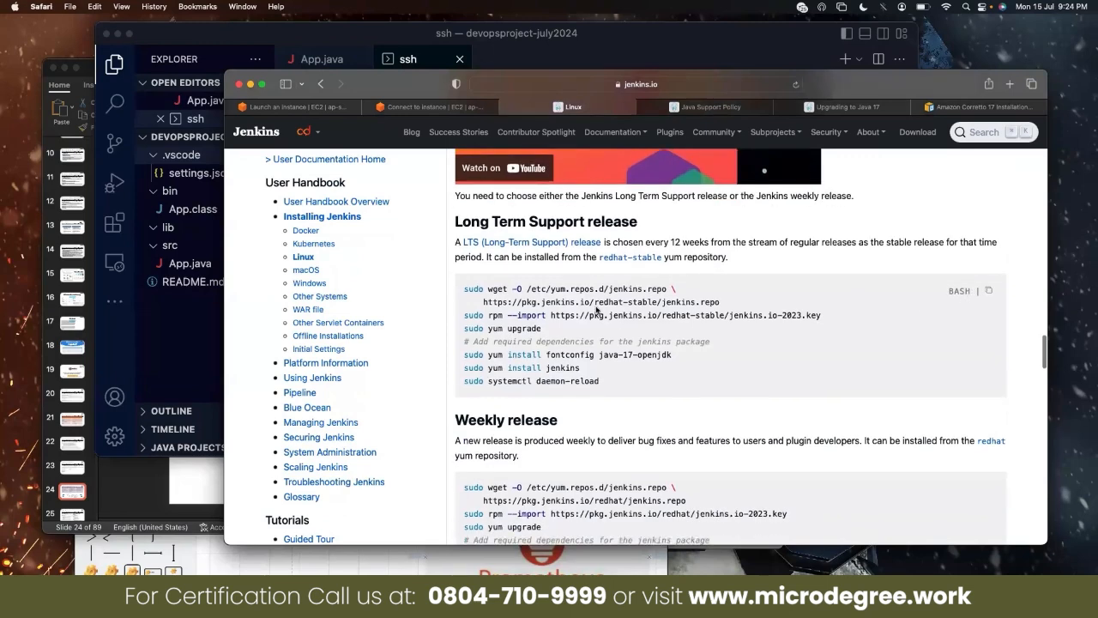
left_click_drag(465, 288, 747, 315)
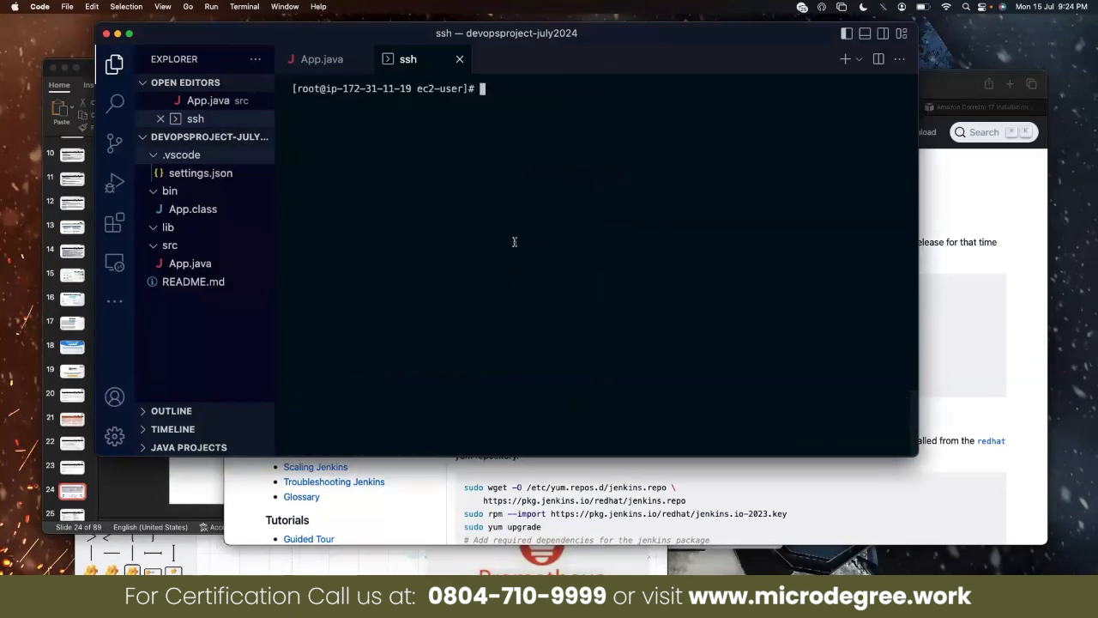
mouse_move(485, 182)
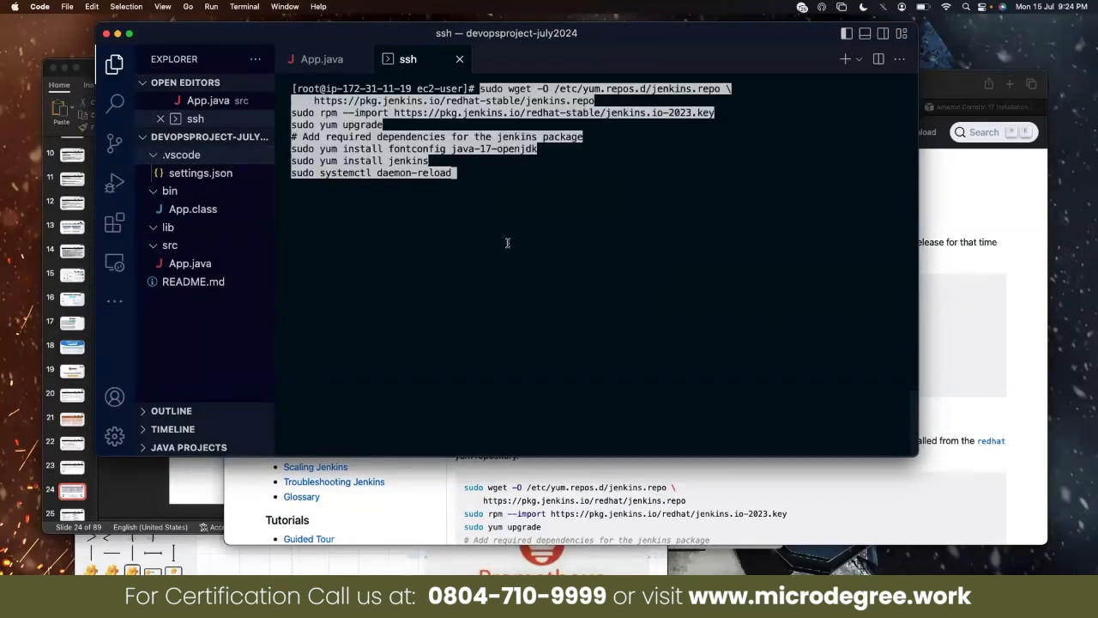
- Run the pasted Jenkins LTS commands and approve the jenkins package download with y
key("Return")
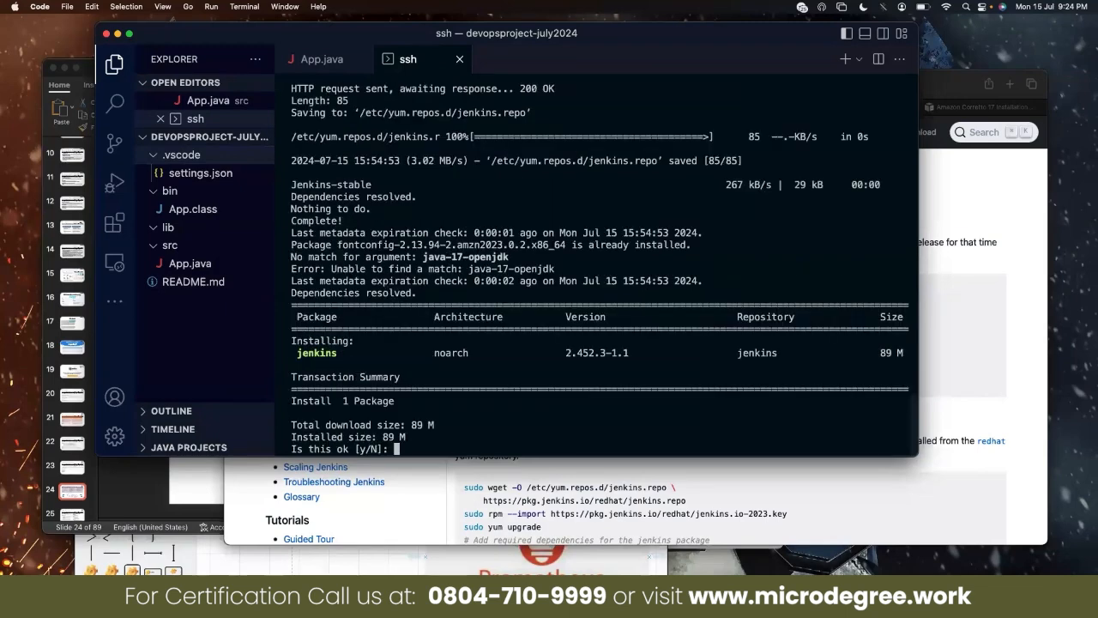
type("y")
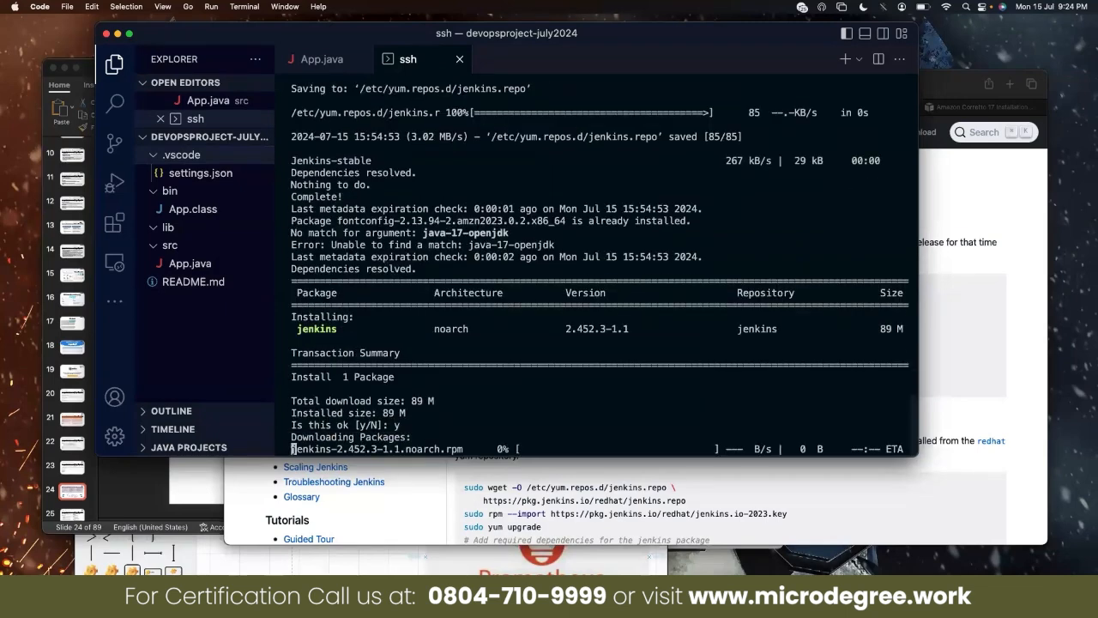